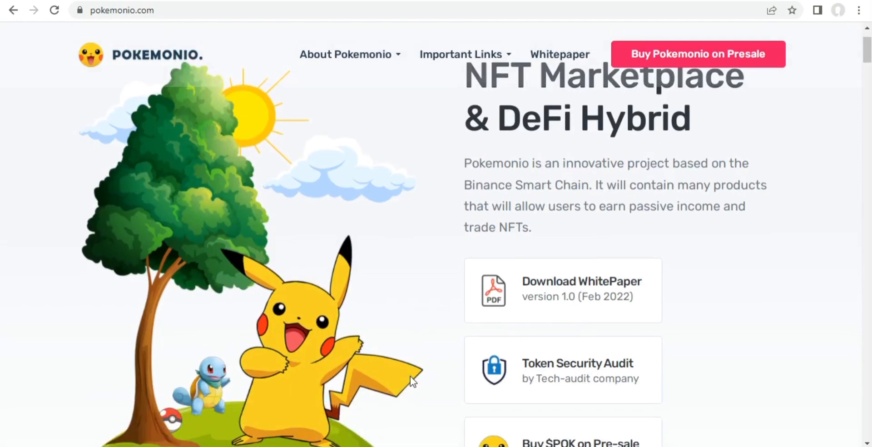
pyautogui.scroll(-3)
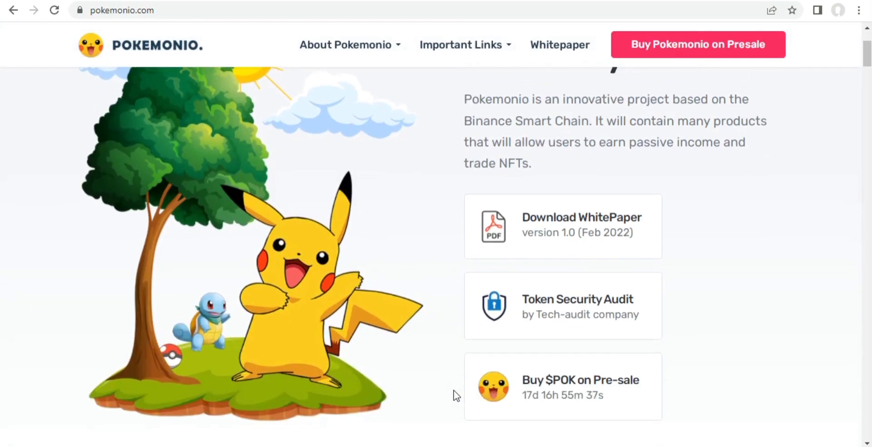
pyautogui.scroll(-3)
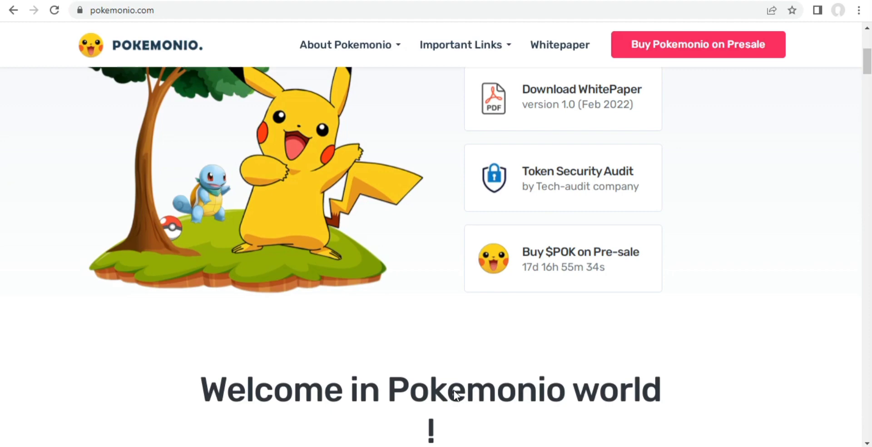
pyautogui.scroll(-3)
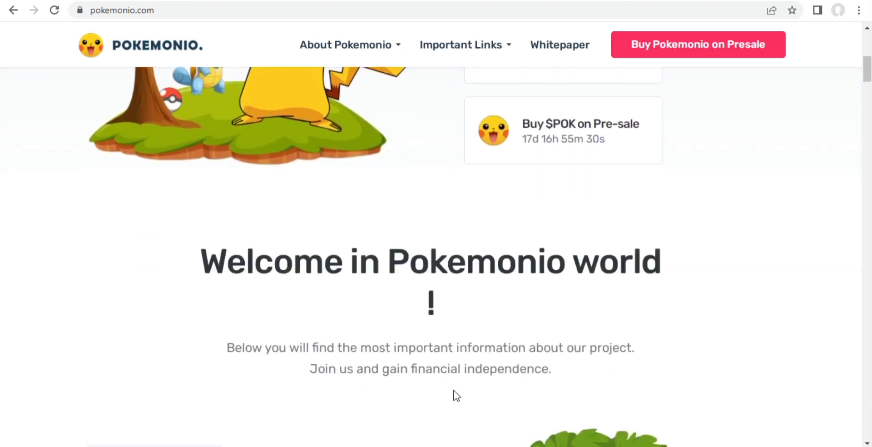
pyautogui.scroll(-3)
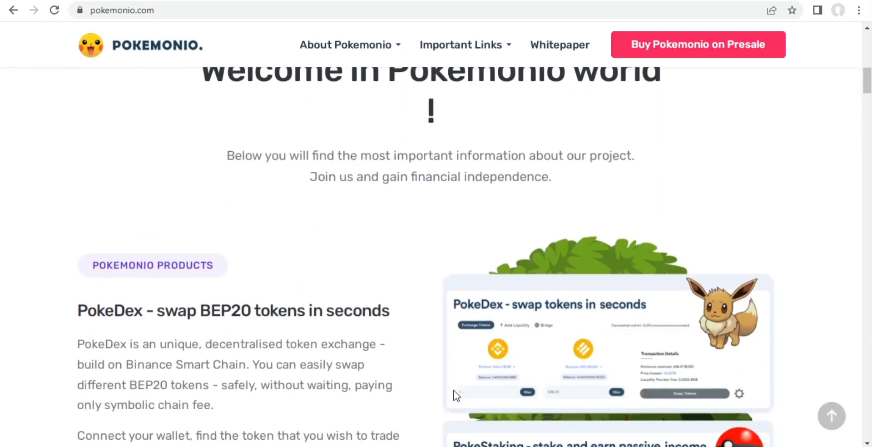
pyautogui.scroll(-3)
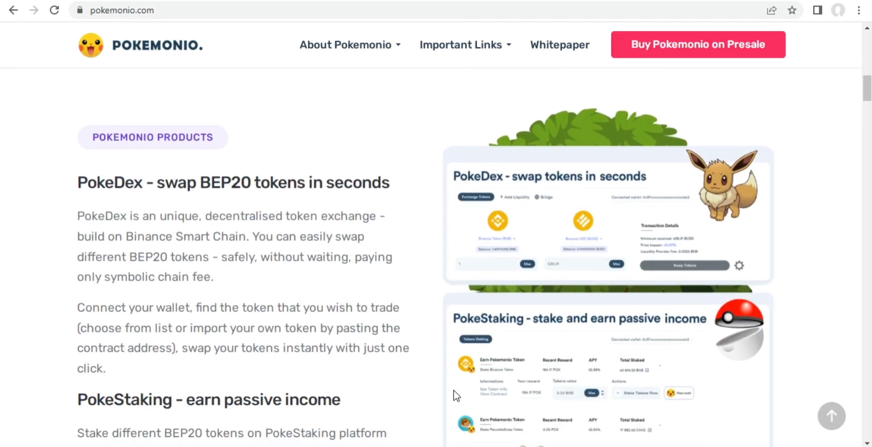
pyautogui.scroll(-3)
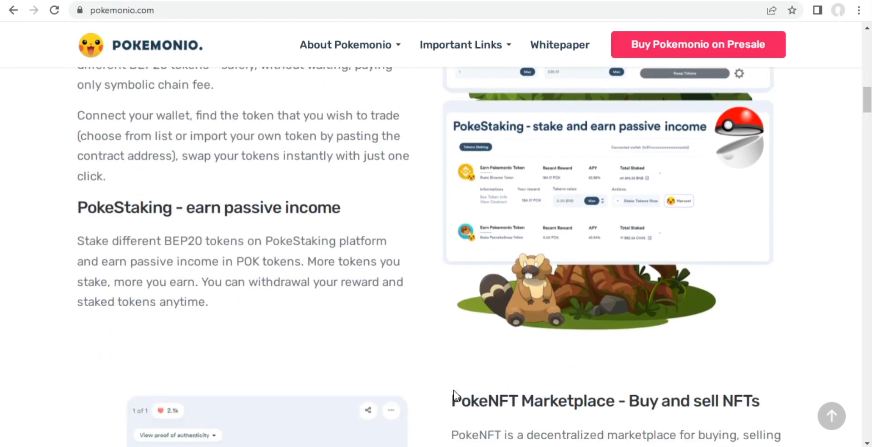
pyautogui.scroll(-3)
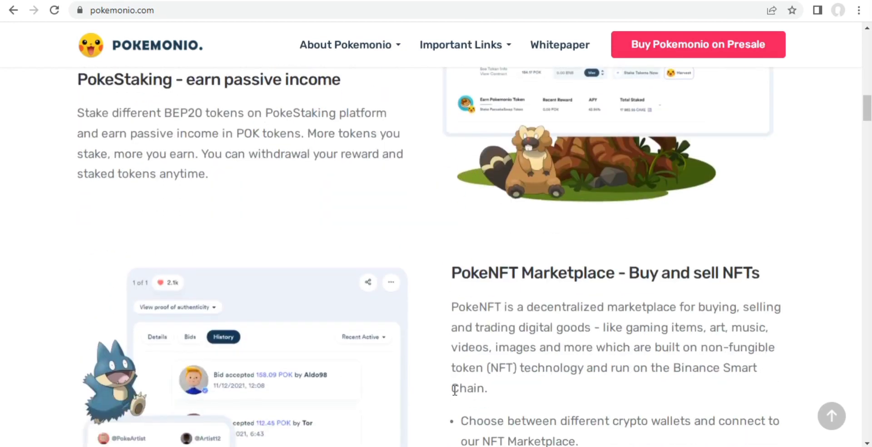
pyautogui.scroll(-3)
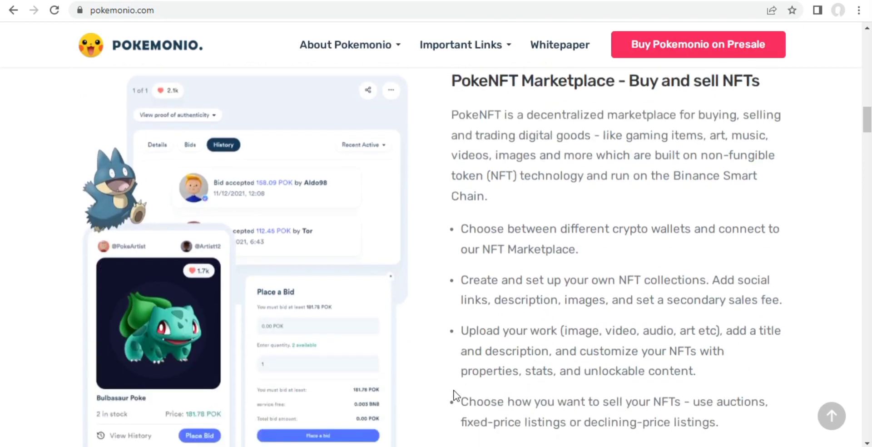
pyautogui.scroll(-3)
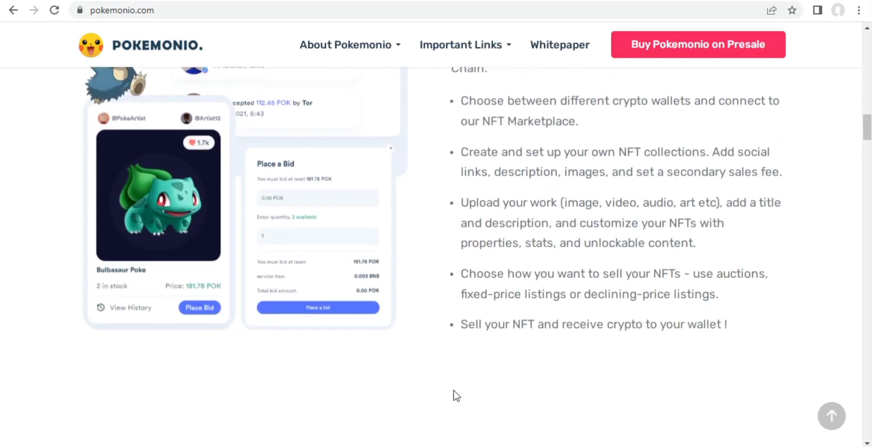
pyautogui.scroll(-3)
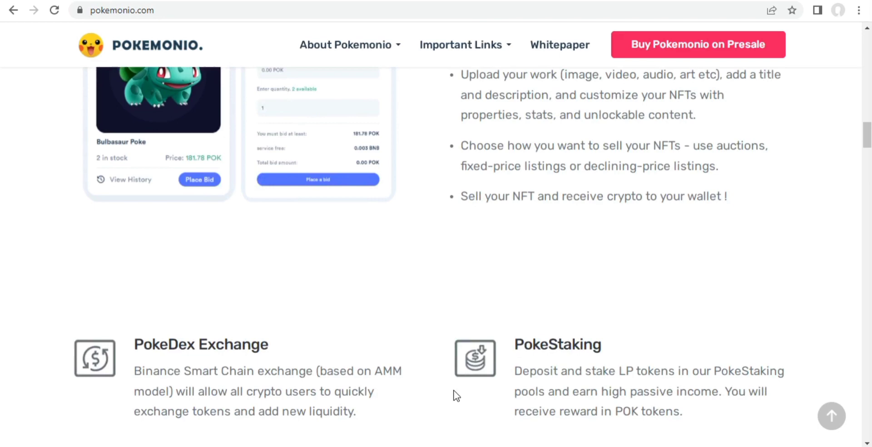
pyautogui.scroll(-3)
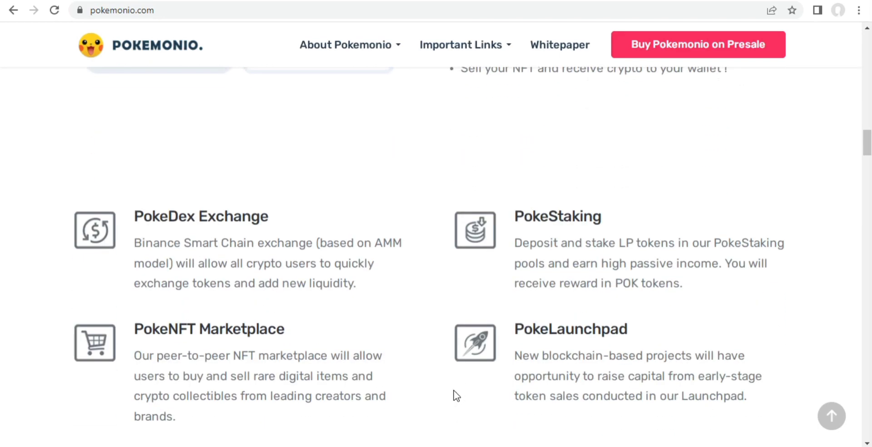
pyautogui.scroll(-3)
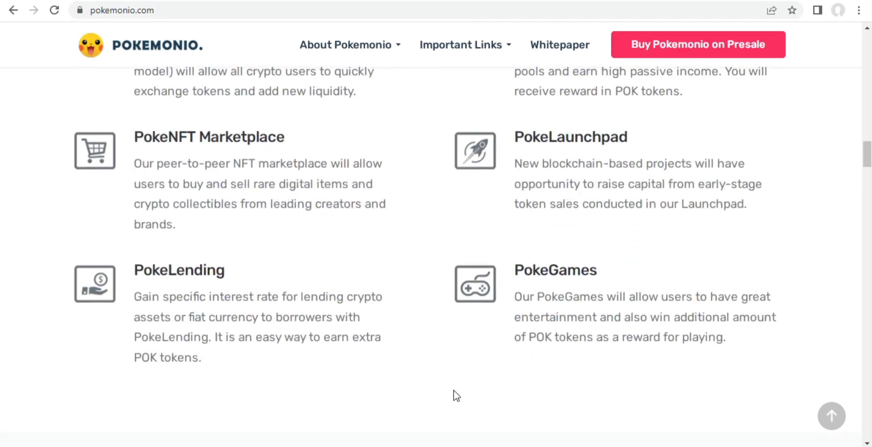
pyautogui.scroll(-3)
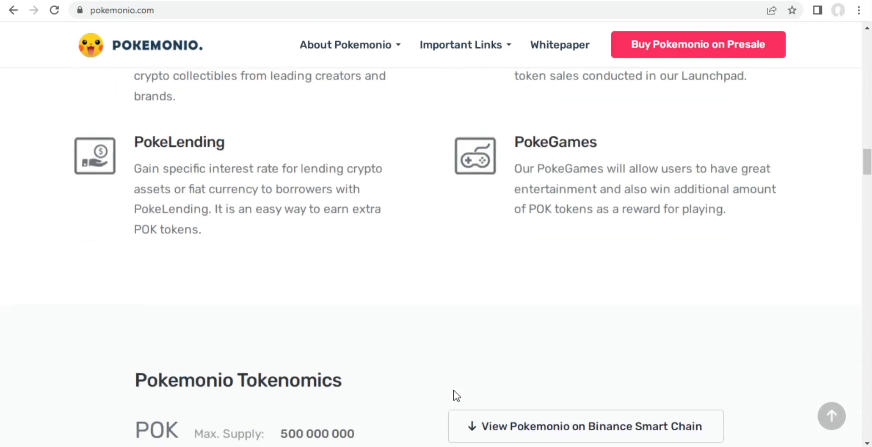
pyautogui.scroll(-3)
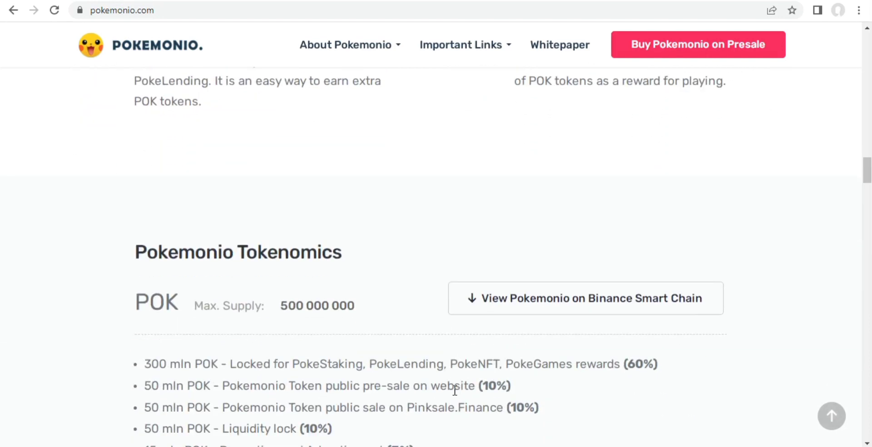
pyautogui.scroll(-3)
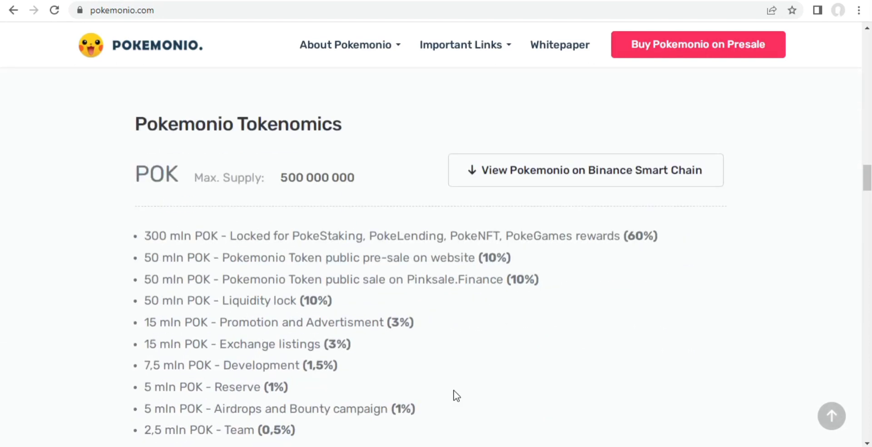
pyautogui.scroll(-3)
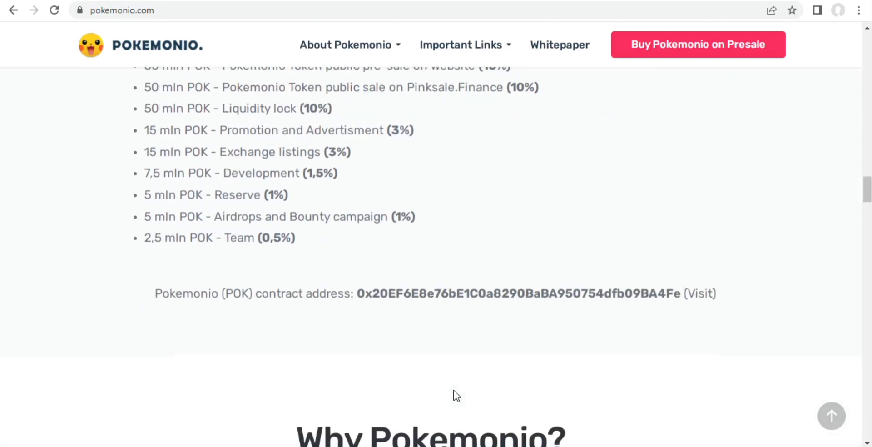
pyautogui.scroll(-3)
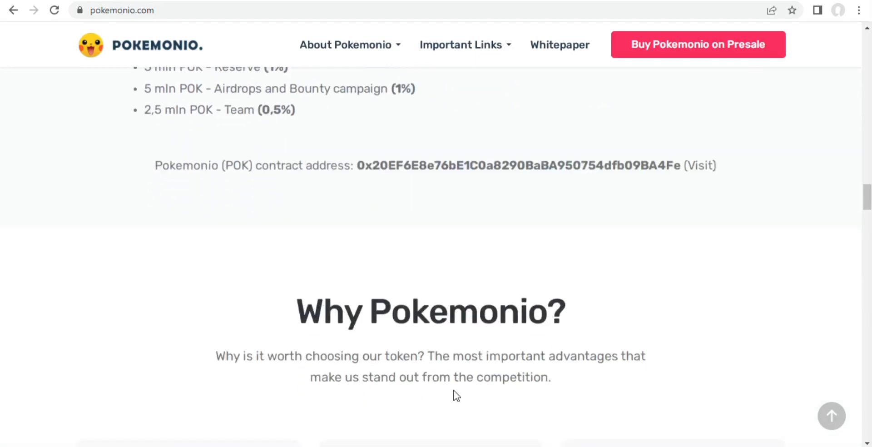
pyautogui.scroll(-3)
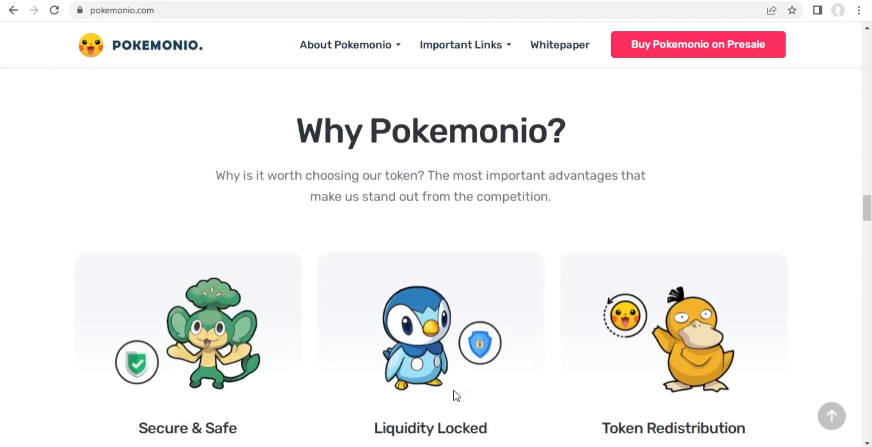
pyautogui.scroll(-3)
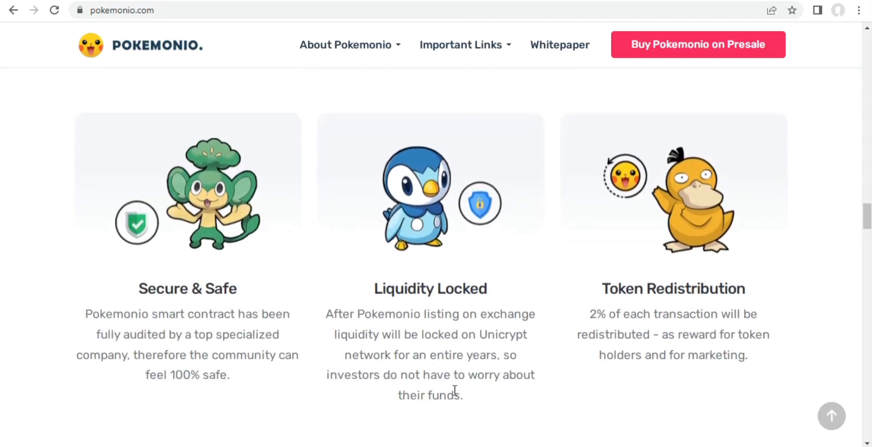
pyautogui.scroll(-3)
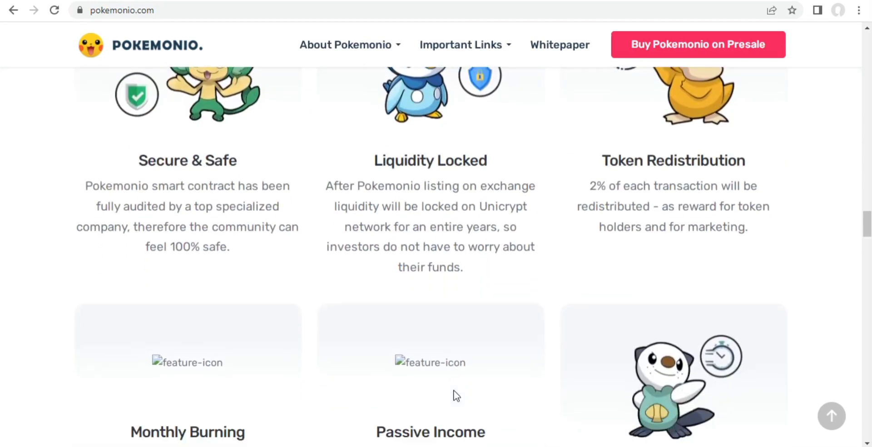
pyautogui.scroll(-3)
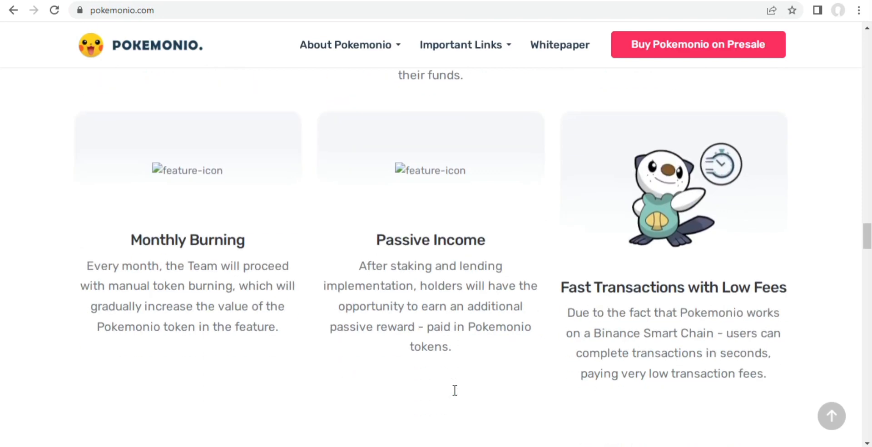
pyautogui.scroll(-3)
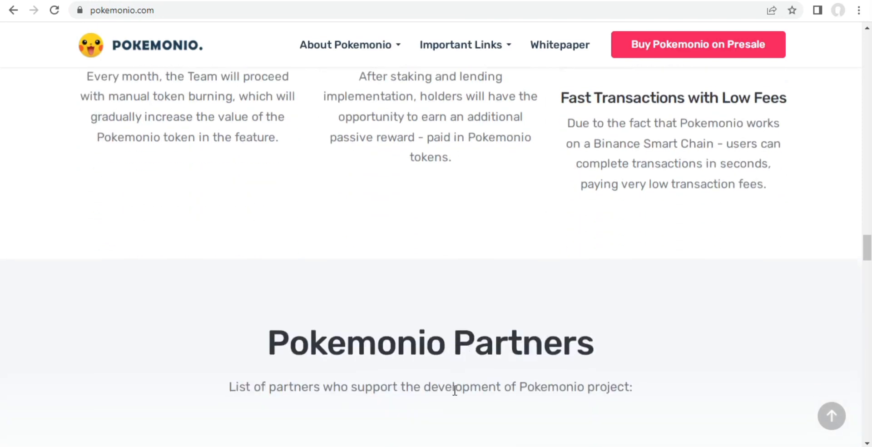
pyautogui.scroll(-3)
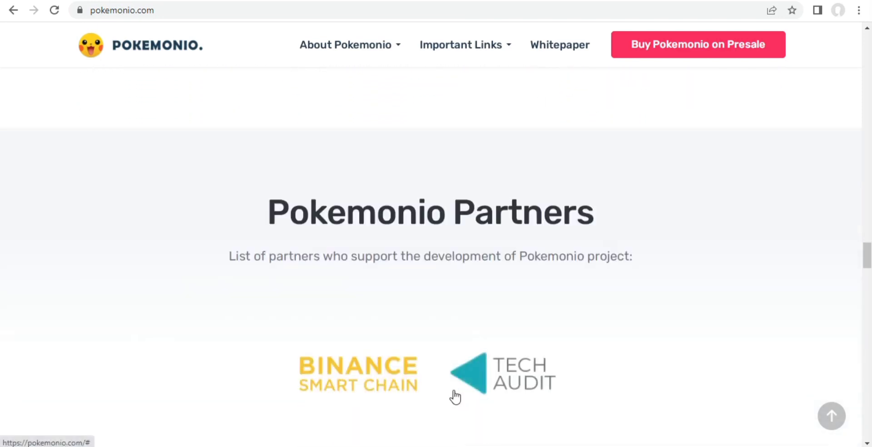
pyautogui.scroll(-3)
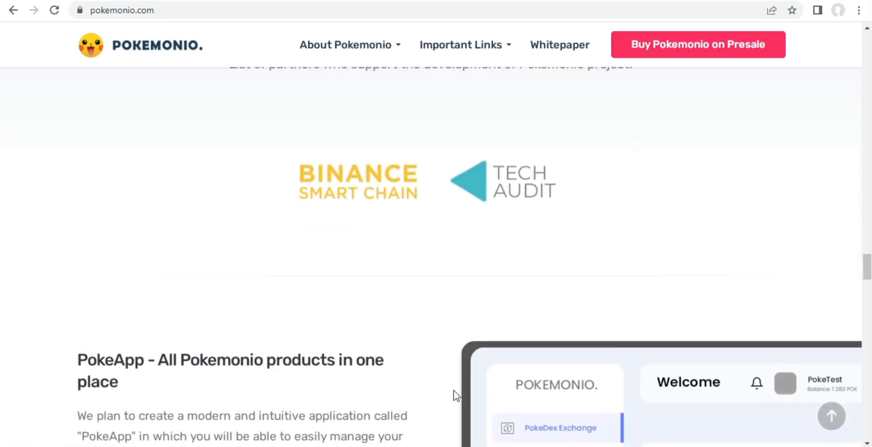
pyautogui.scroll(-3)
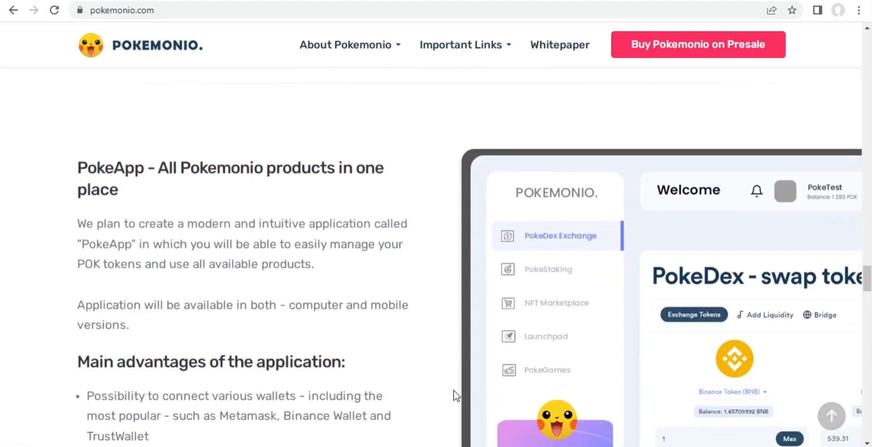
pyautogui.scroll(-3)
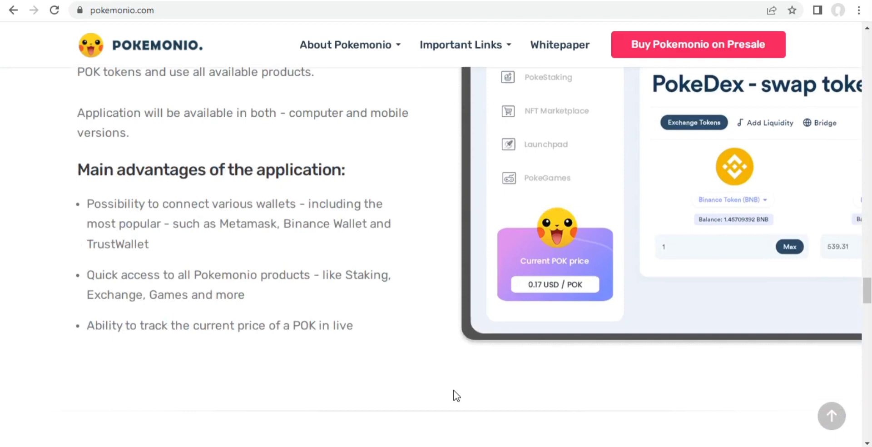
pyautogui.scroll(-3)
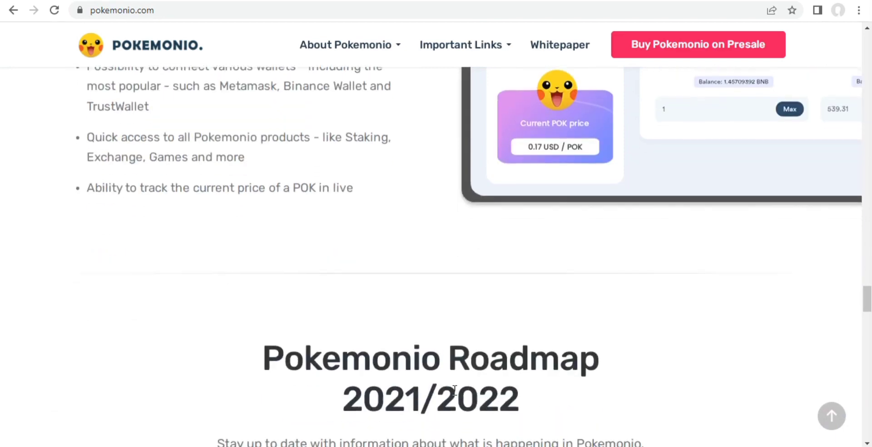
pyautogui.scroll(-3)
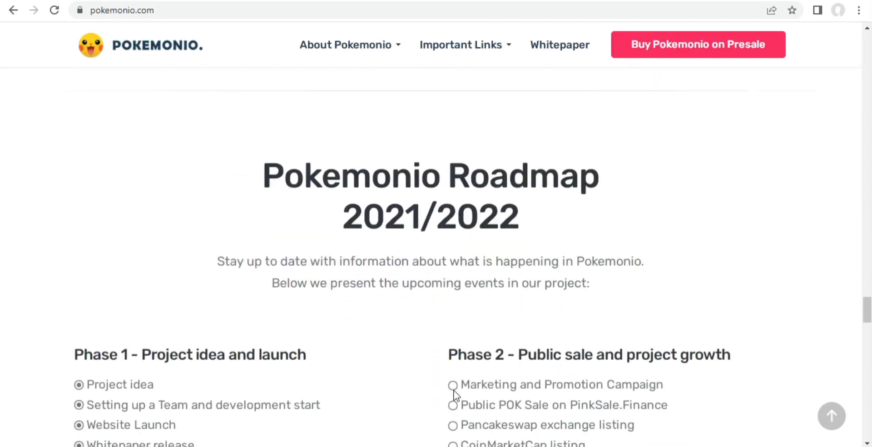
pyautogui.scroll(-3)
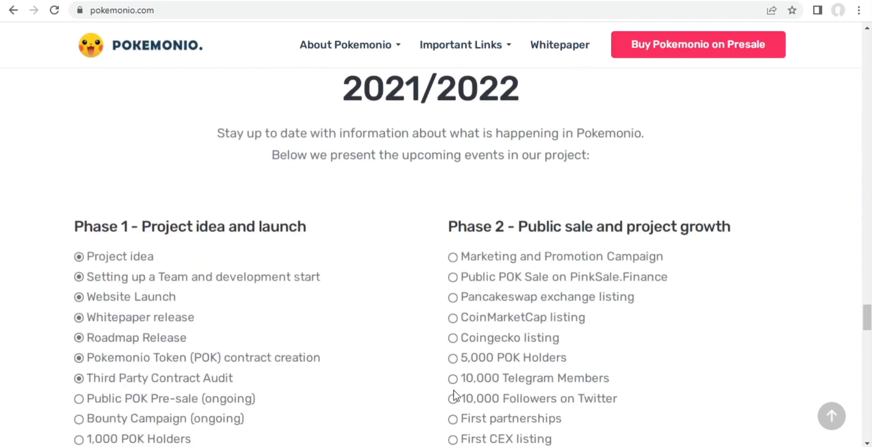
pyautogui.scroll(-3)
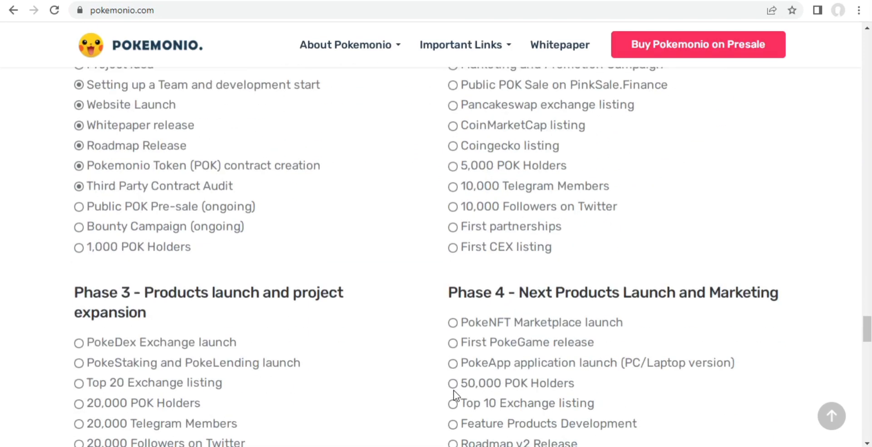
pyautogui.scroll(-3)
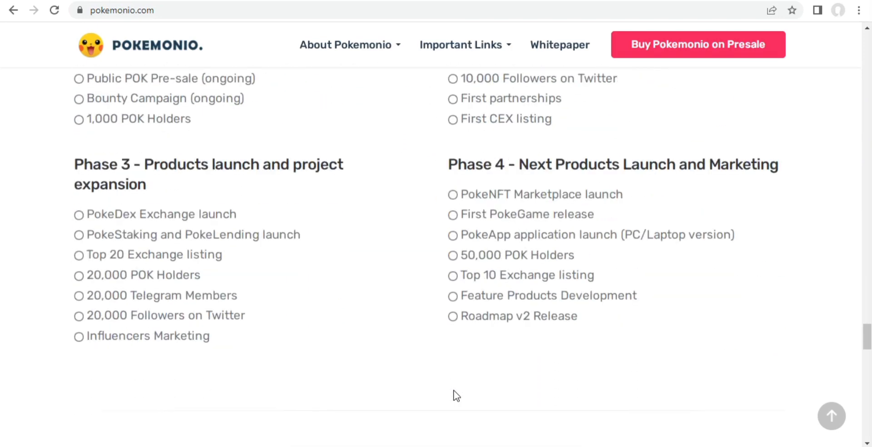
pyautogui.scroll(-3)
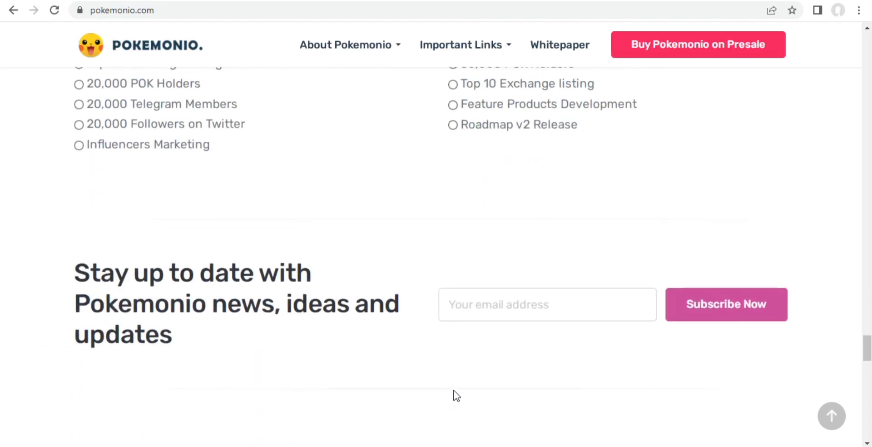
pyautogui.scroll(-3)
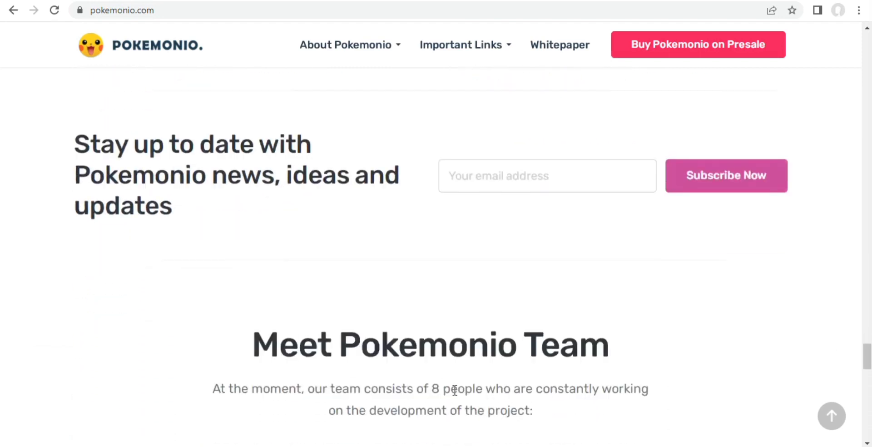
pyautogui.scroll(-3)
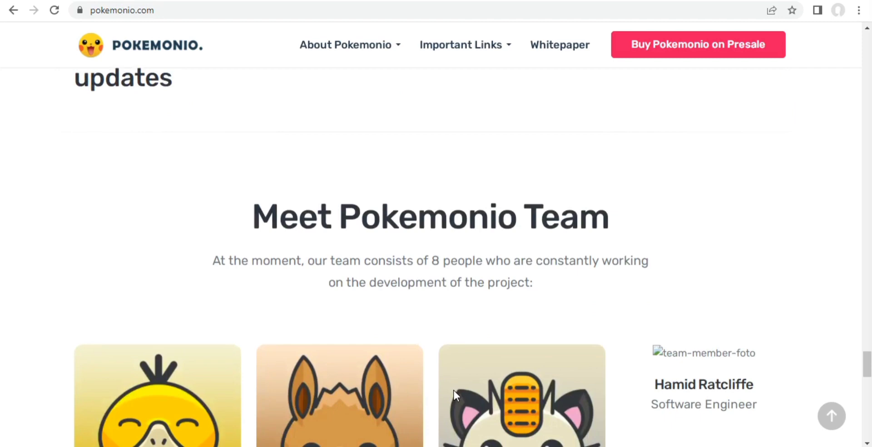
pyautogui.scroll(-3)
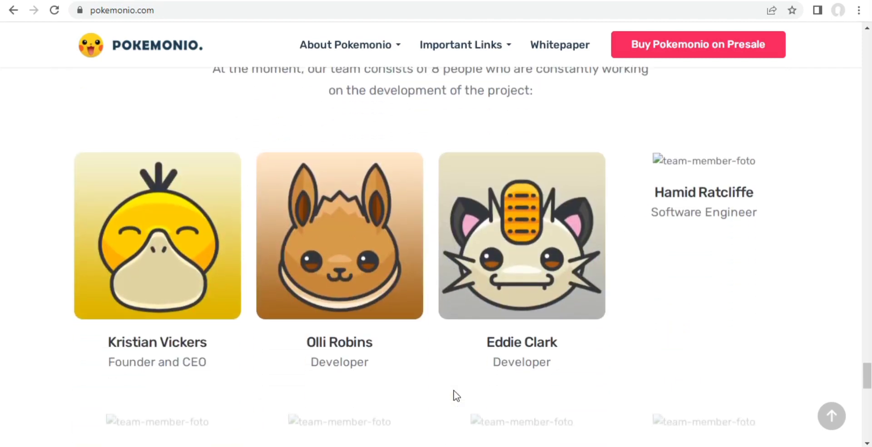
pyautogui.scroll(-3)
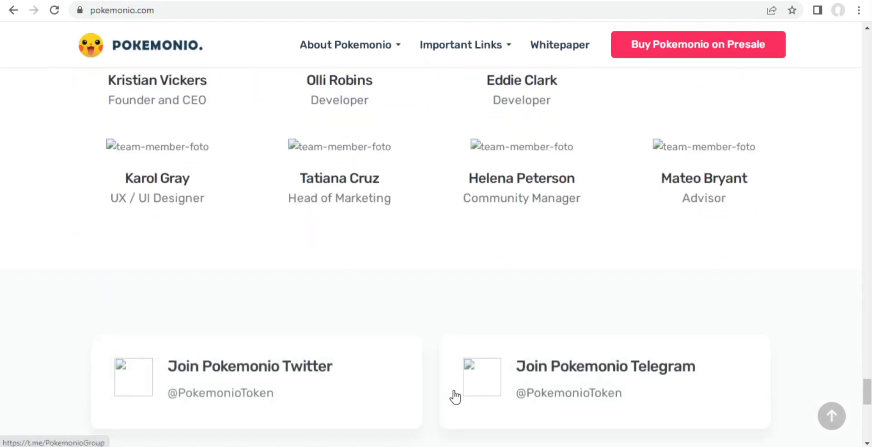
pyautogui.scroll(-3)
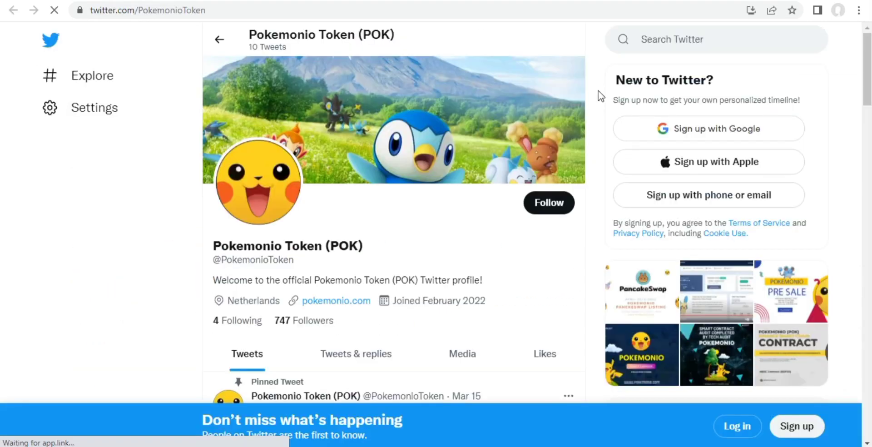
pyautogui.scroll(-3)
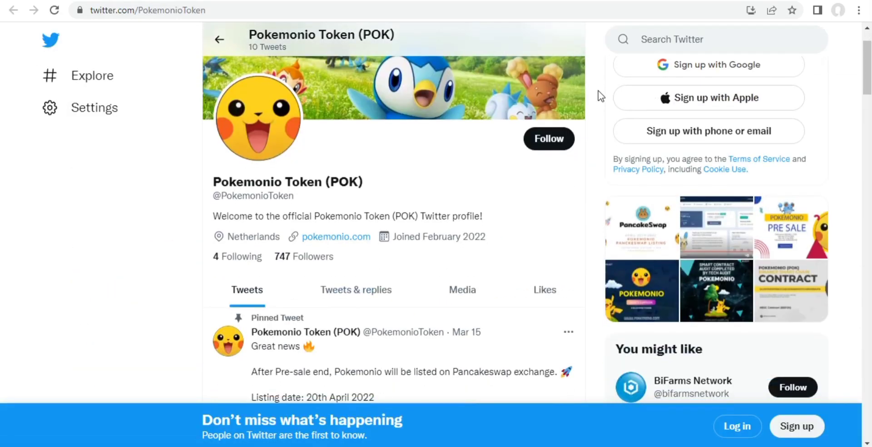
pyautogui.scroll(-3)
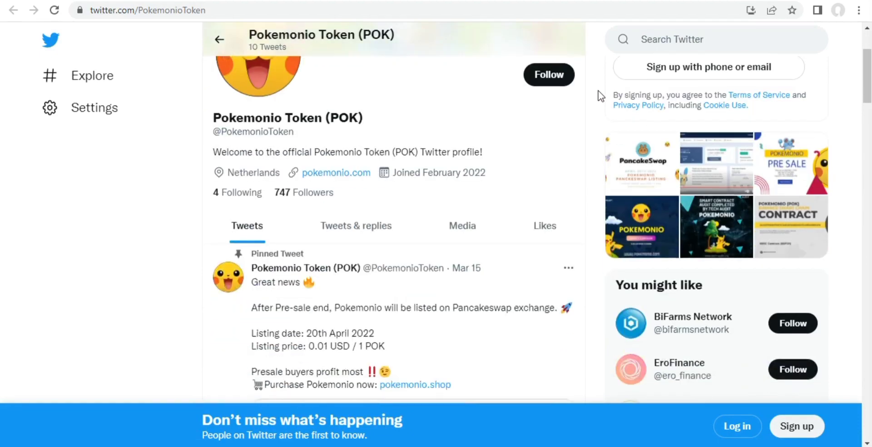
pyautogui.scroll(-3)
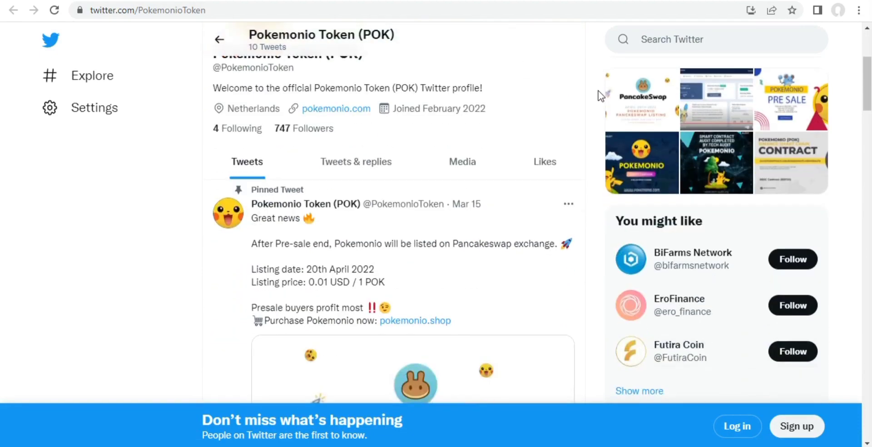
pyautogui.scroll(-3)
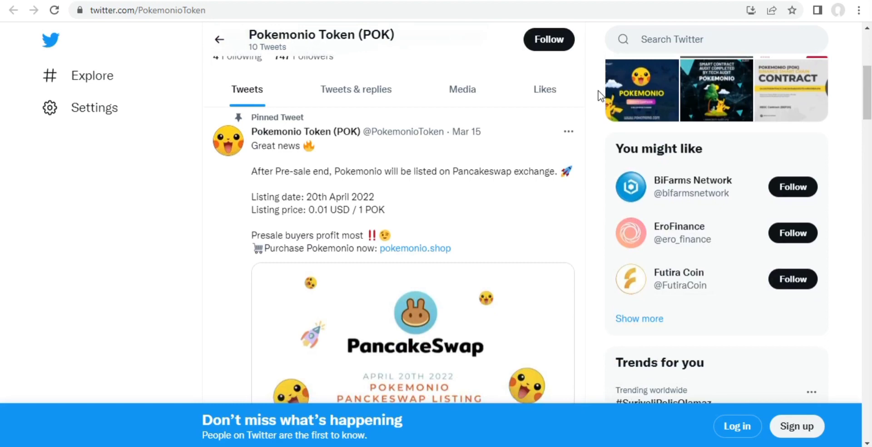
pyautogui.scroll(-3)
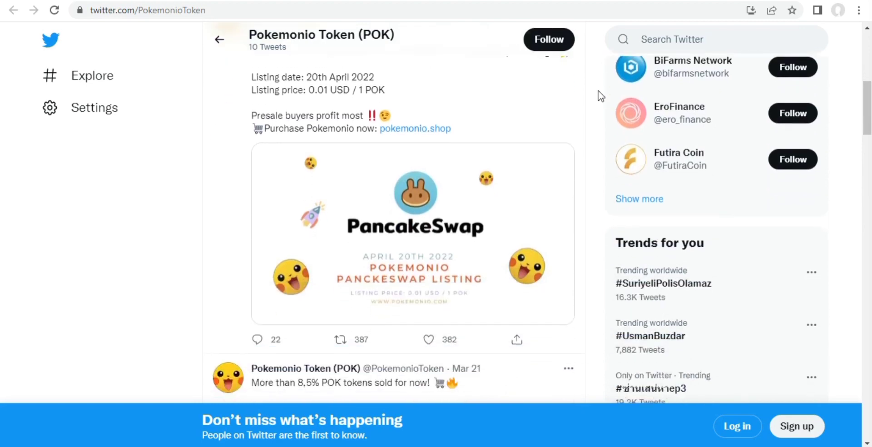
pyautogui.scroll(-3)
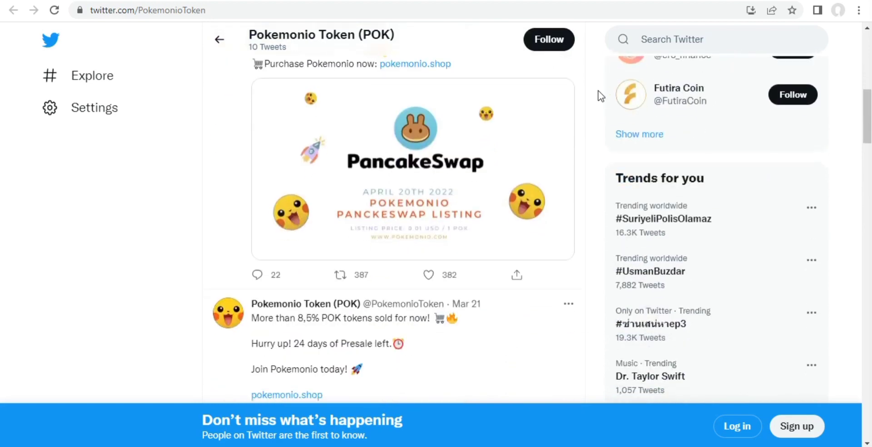
pyautogui.scroll(-3)
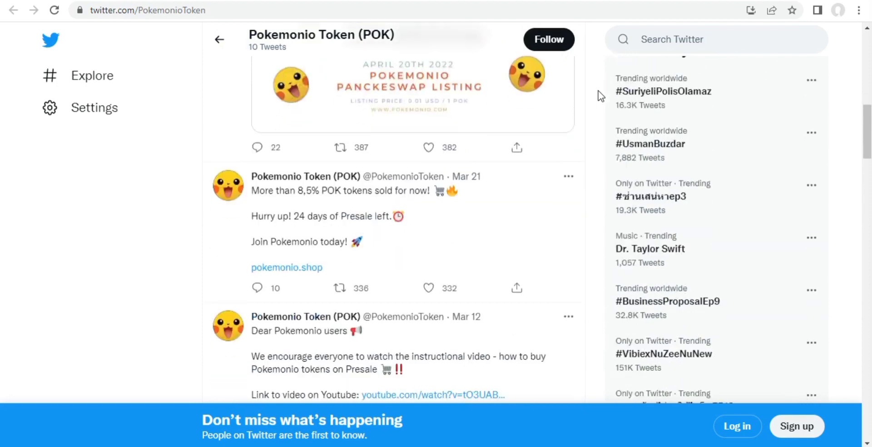
pyautogui.scroll(-3)
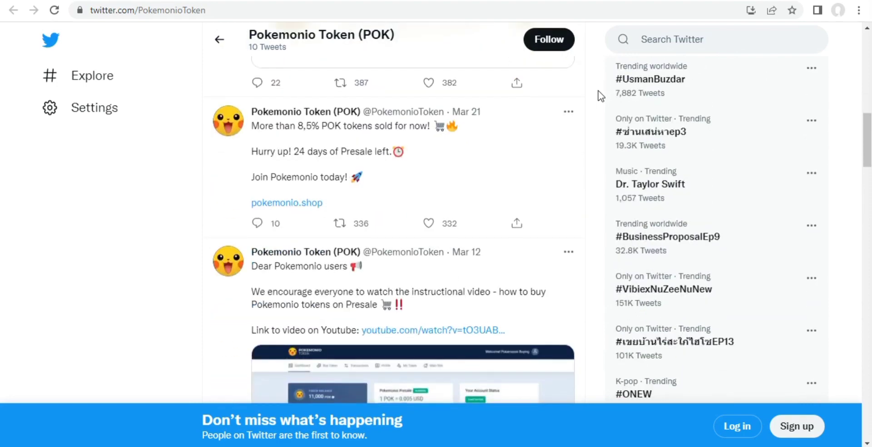
pyautogui.scroll(-3)
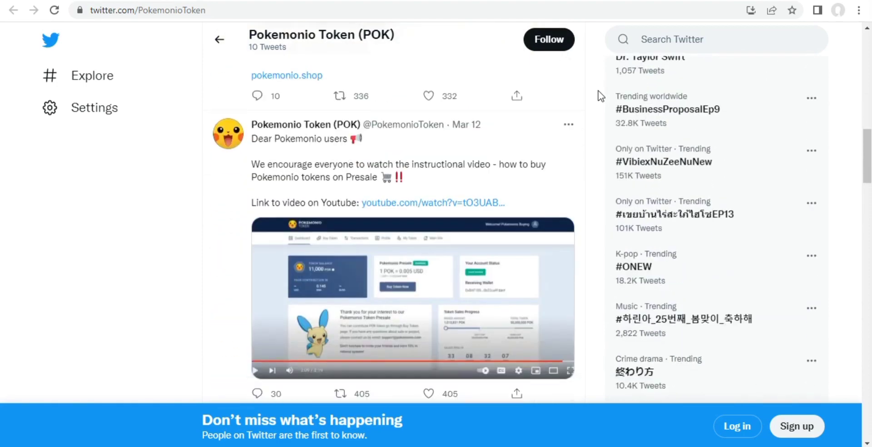
pyautogui.scroll(-3)
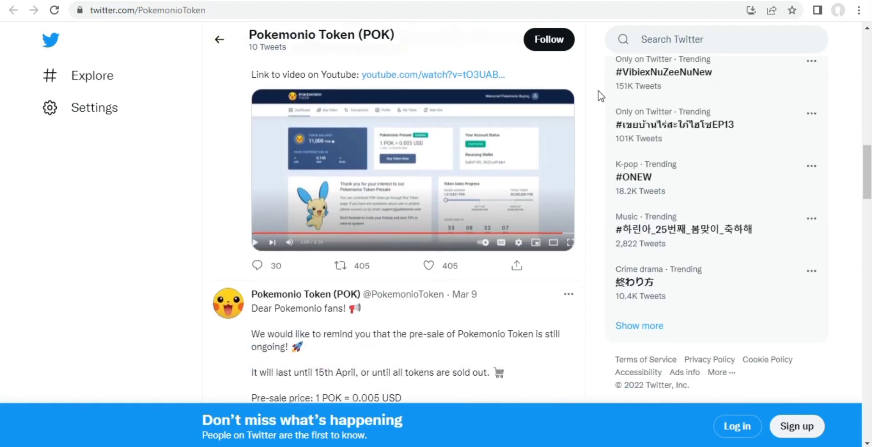
pyautogui.scroll(-3)
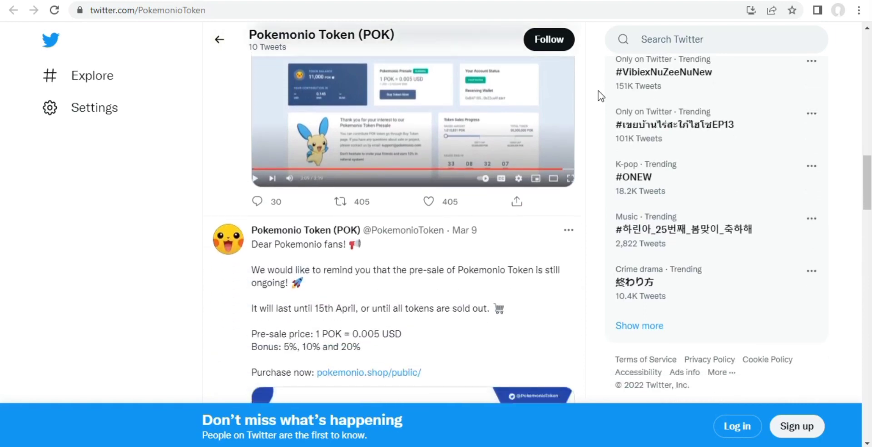
pyautogui.scroll(-3)
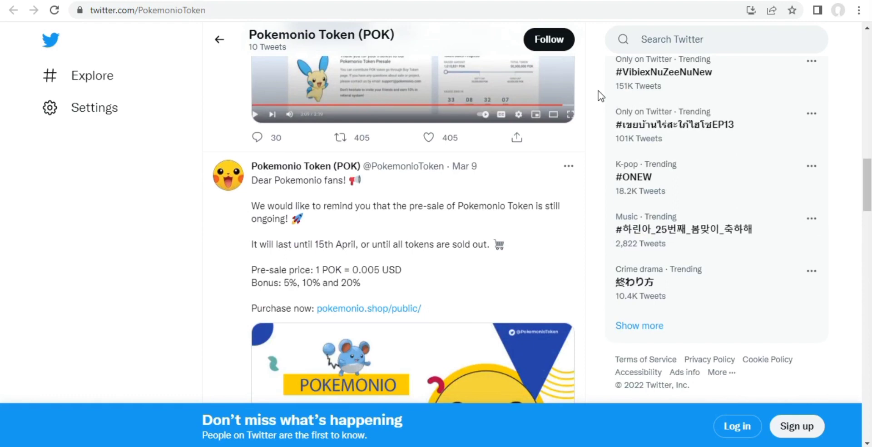
pyautogui.scroll(-3)
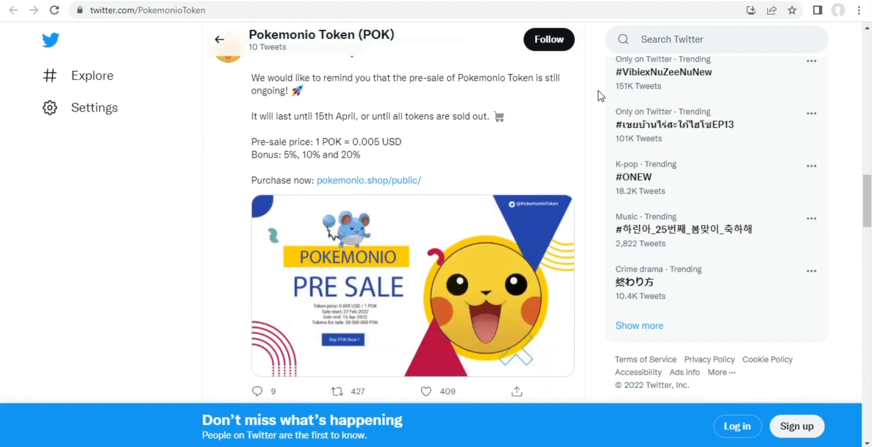
pyautogui.scroll(-3)
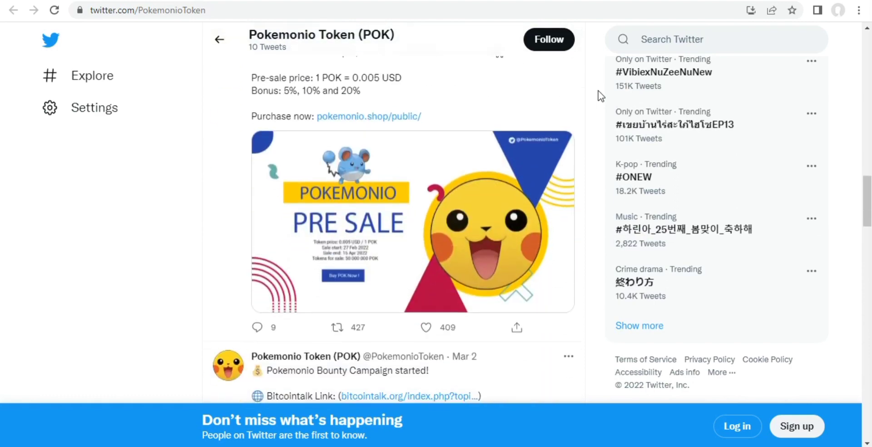
pyautogui.scroll(-3)
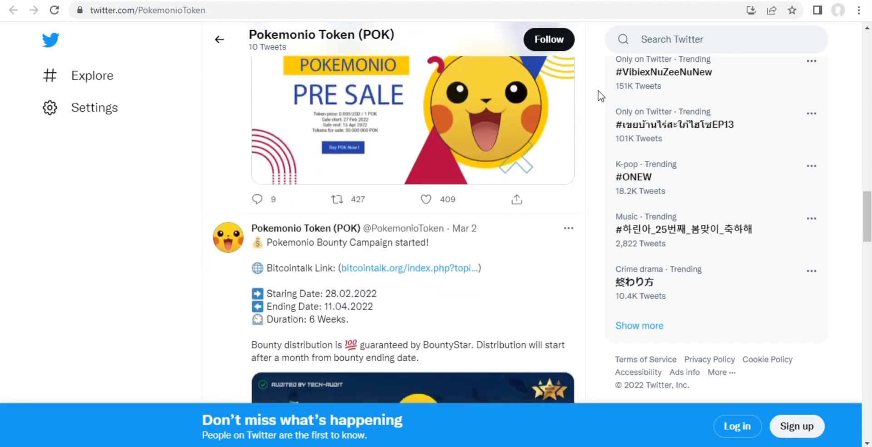
pyautogui.scroll(-3)
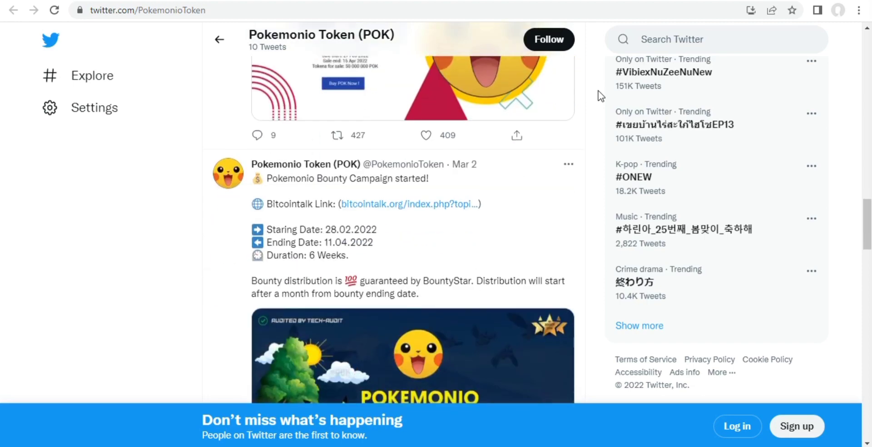
pyautogui.scroll(-3)
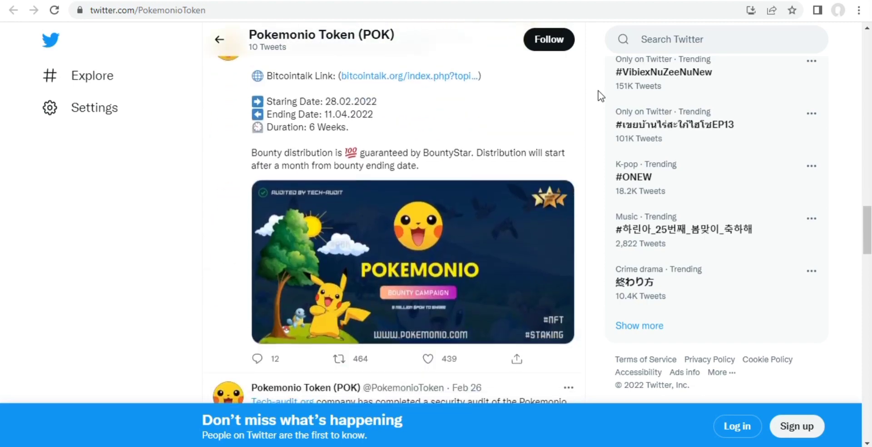
pyautogui.scroll(-3)
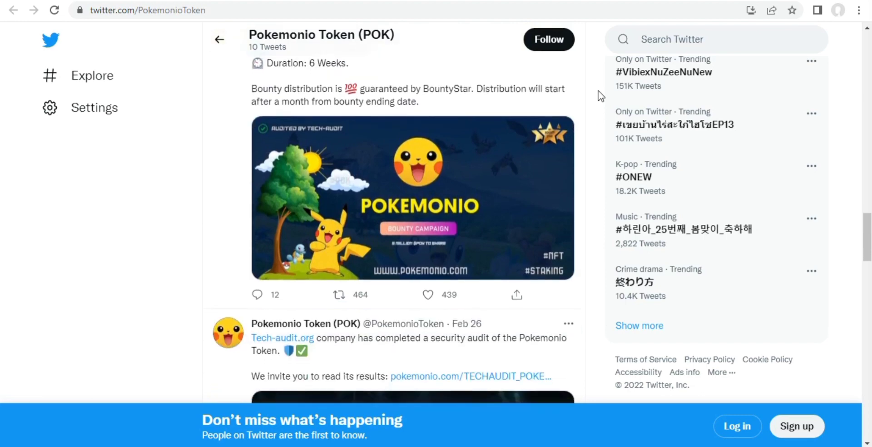
pyautogui.scroll(-3)
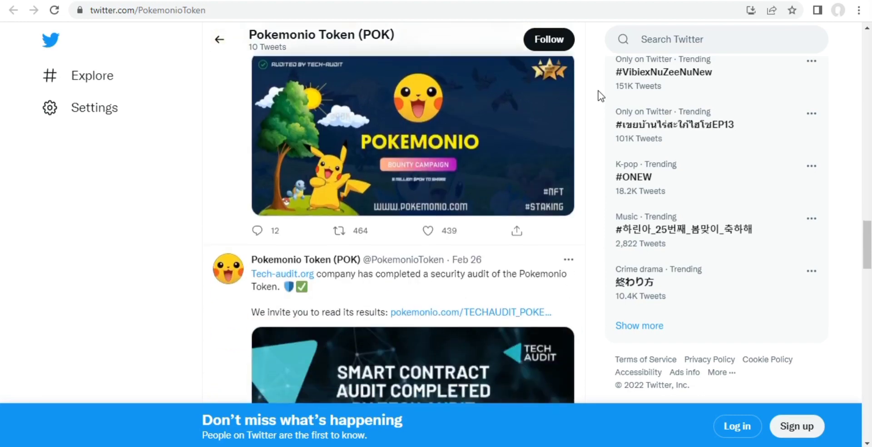
pyautogui.scroll(-3)
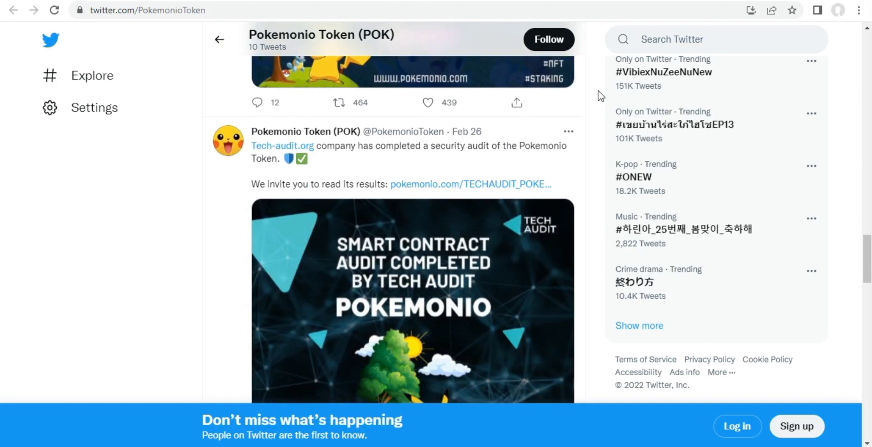
pyautogui.scroll(-3)
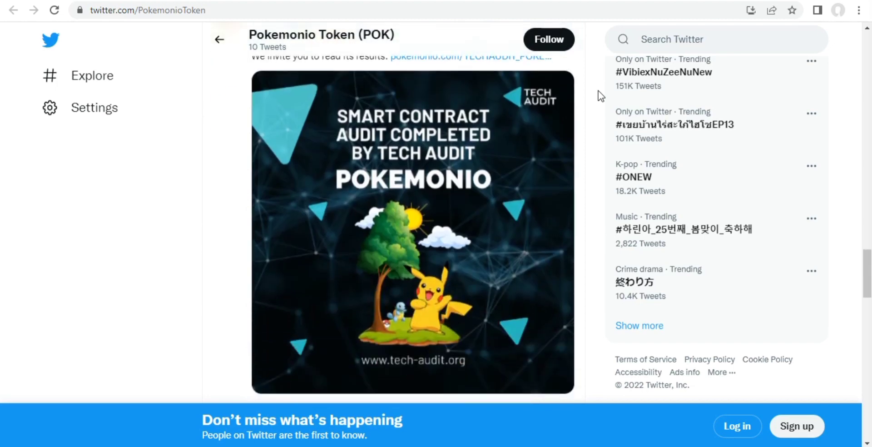
pyautogui.scroll(-3)
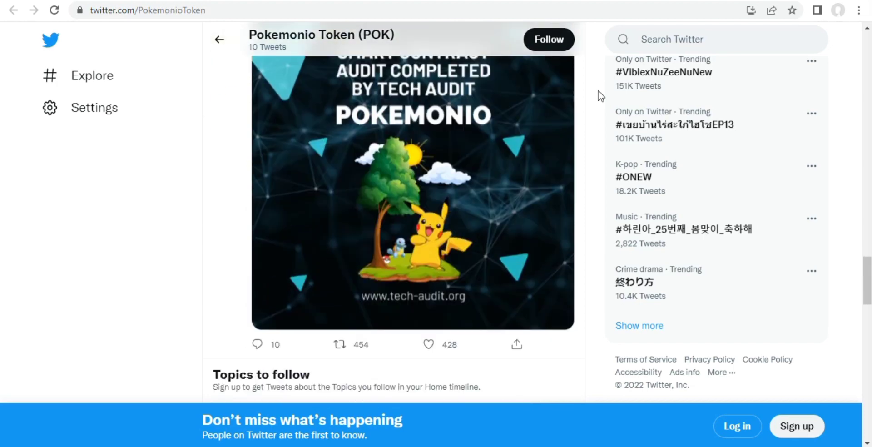
pyautogui.scroll(-3)
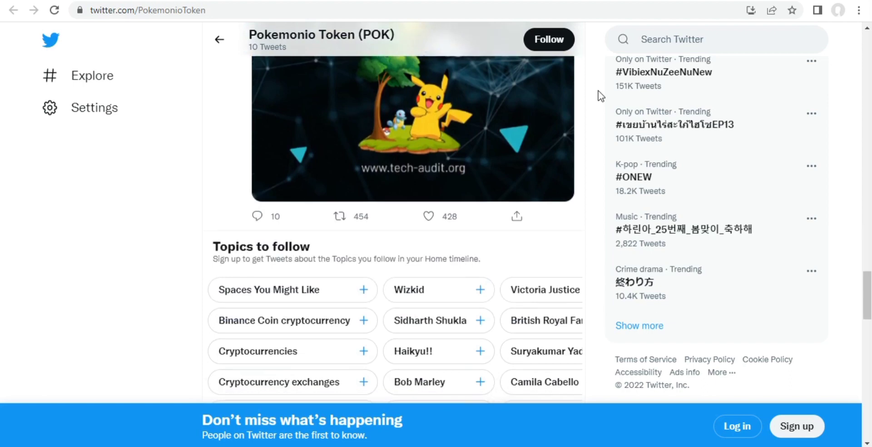
pyautogui.scroll(-3)
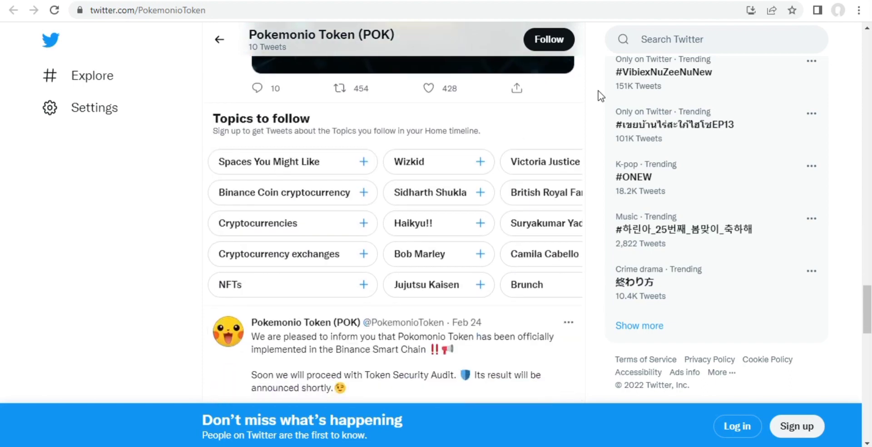
pyautogui.scroll(-3)
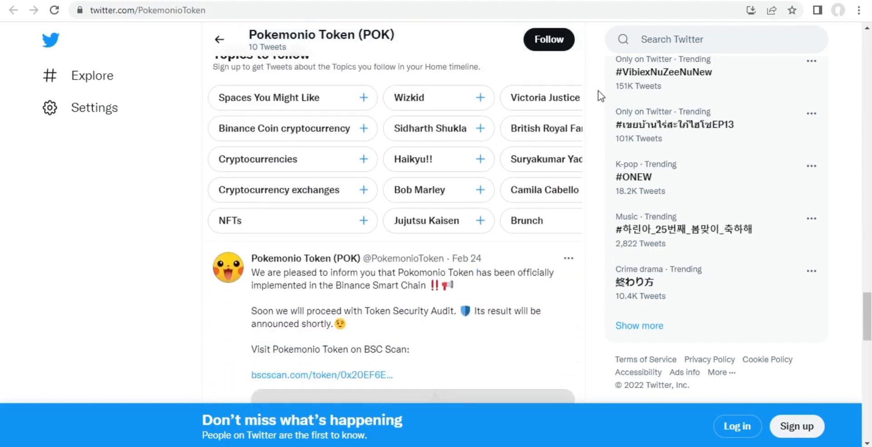
pyautogui.scroll(-3)
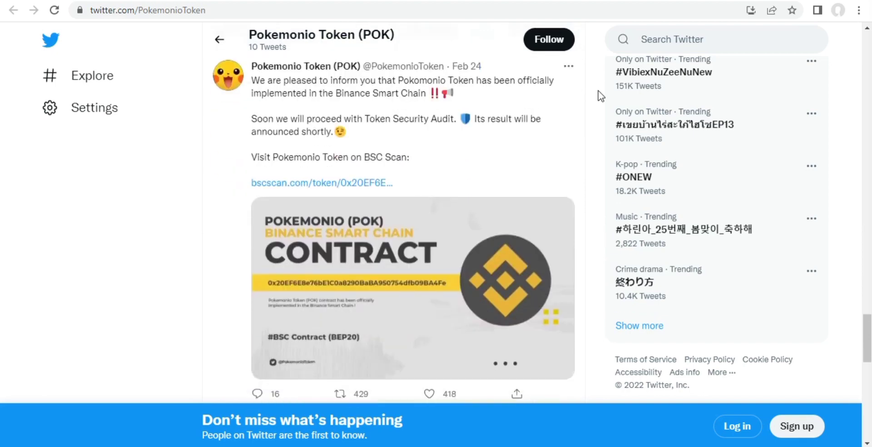
pyautogui.scroll(-3)
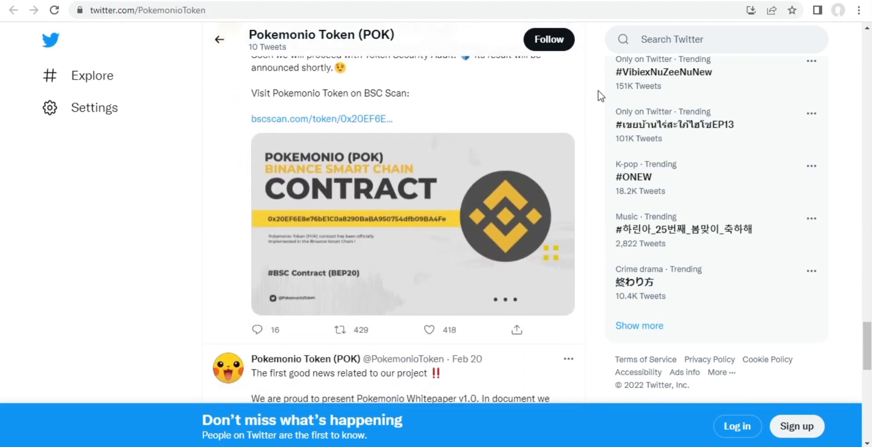
pyautogui.scroll(-3)
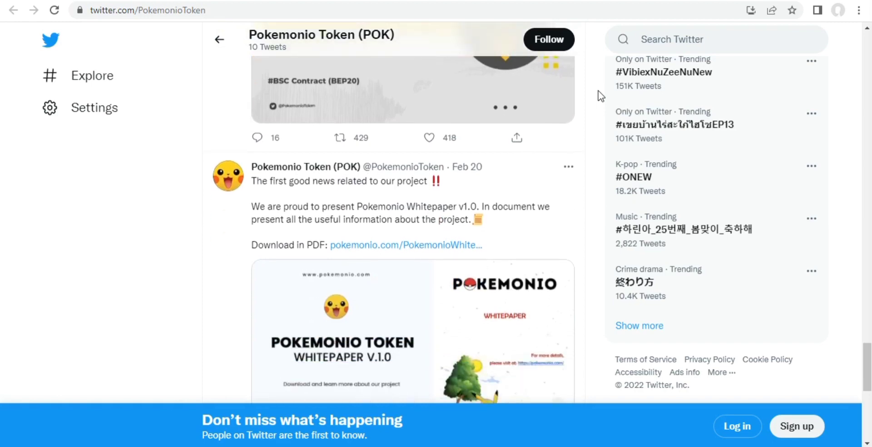
pyautogui.scroll(-3)
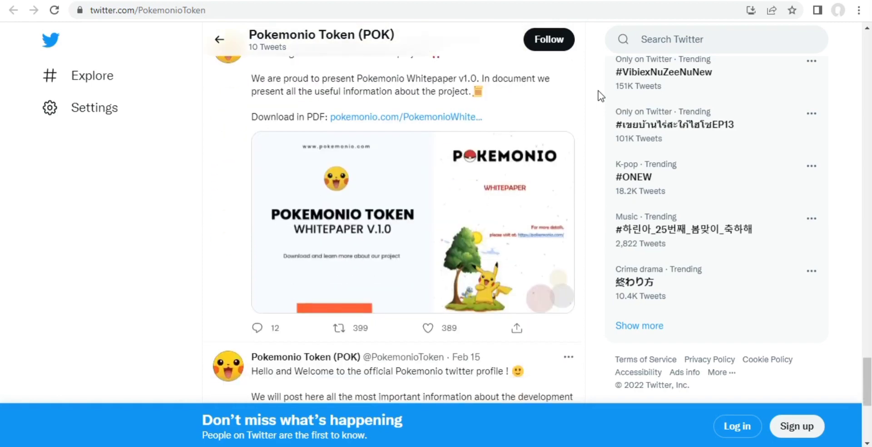
pyautogui.scroll(-3)
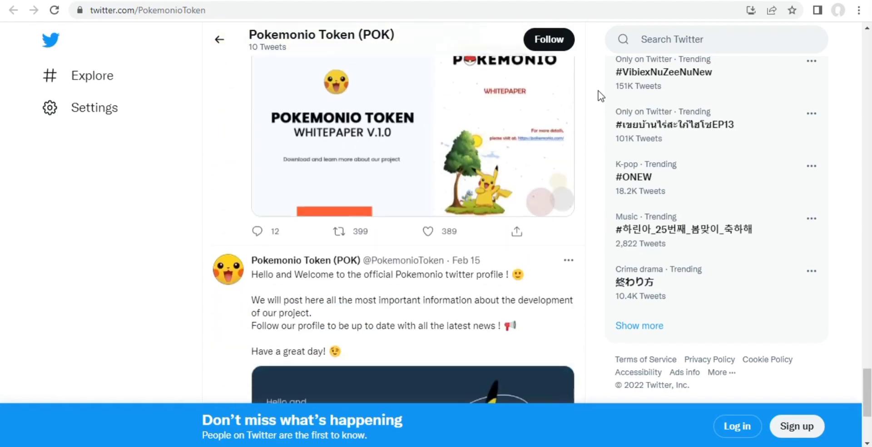
pyautogui.scroll(-3)
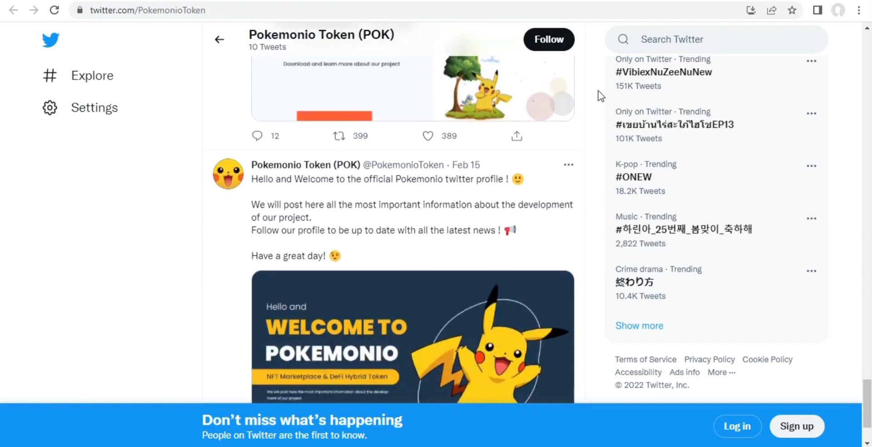
pyautogui.scroll(-3)
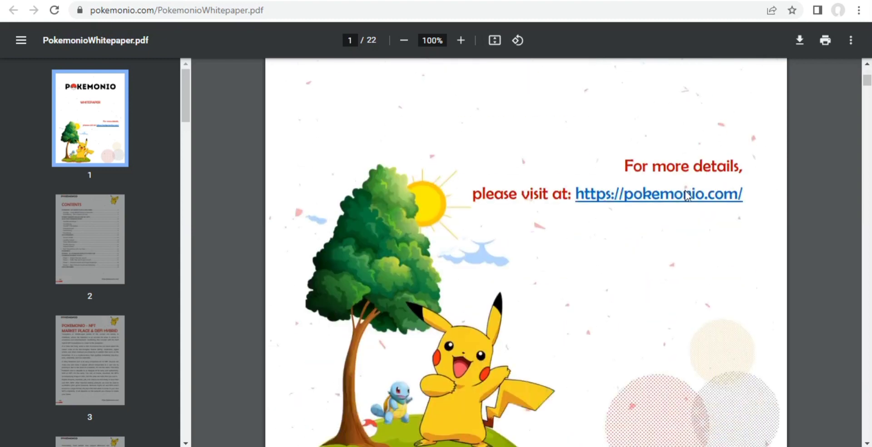
pyautogui.scroll(-3)
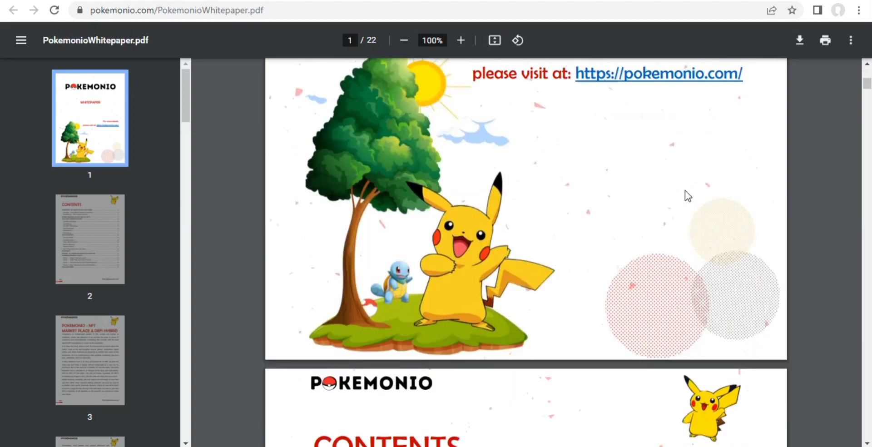
pyautogui.scroll(-3)
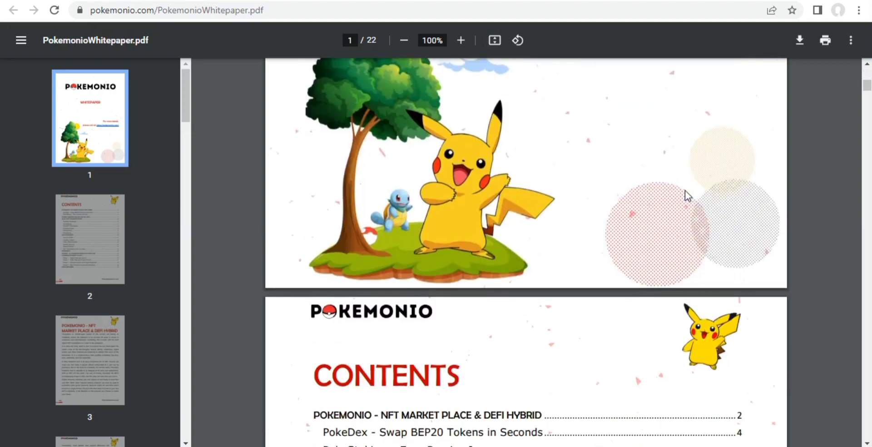
pyautogui.scroll(-3)
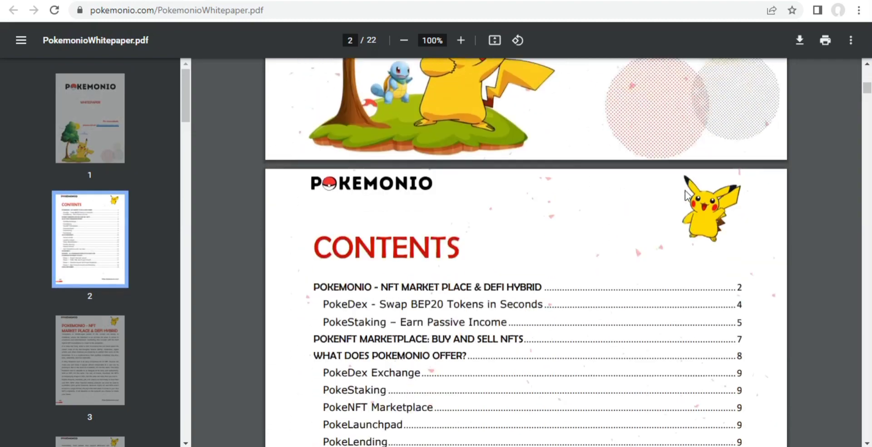
pyautogui.scroll(-3)
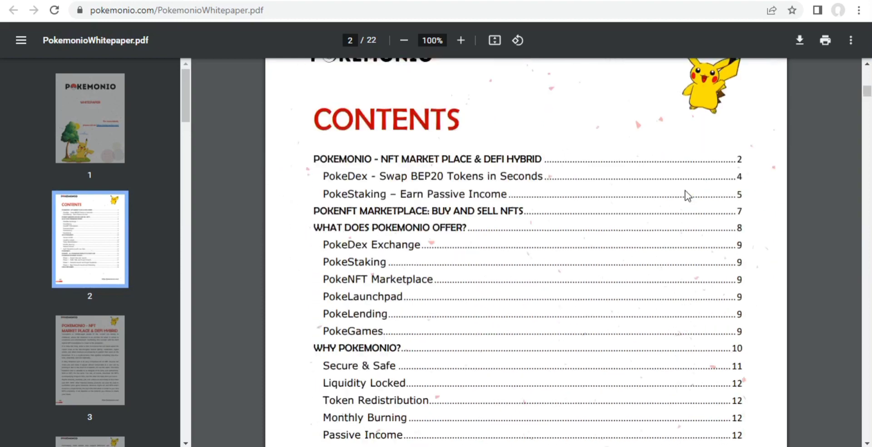
pyautogui.scroll(-3)
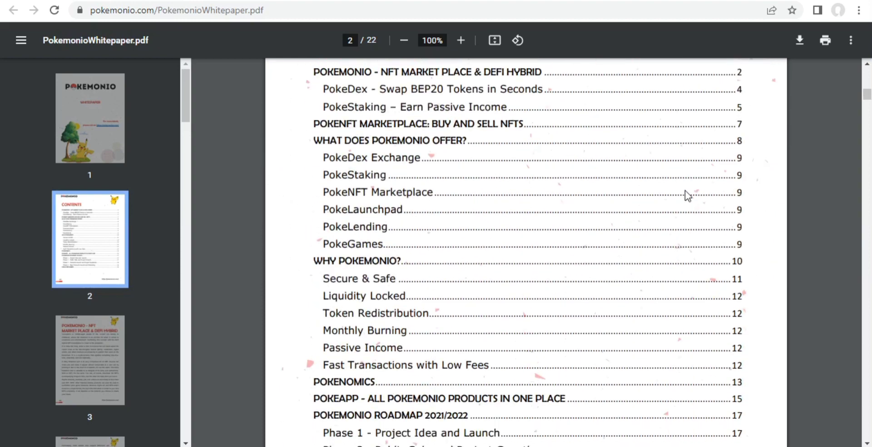
pyautogui.scroll(-3)
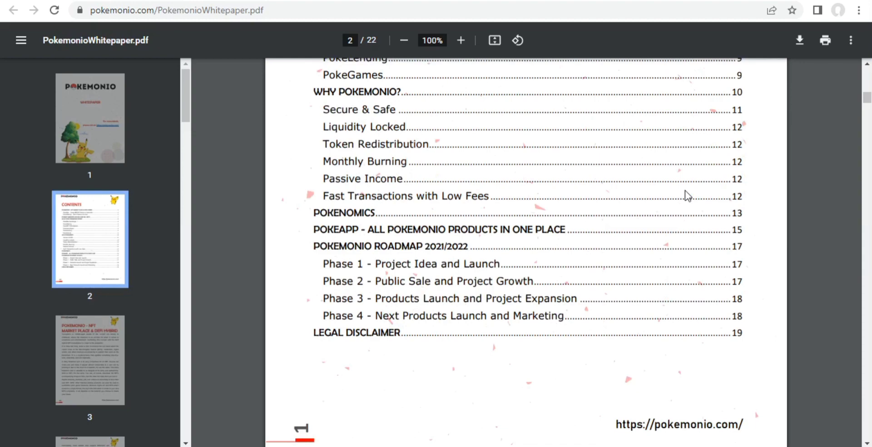
pyautogui.scroll(-3)
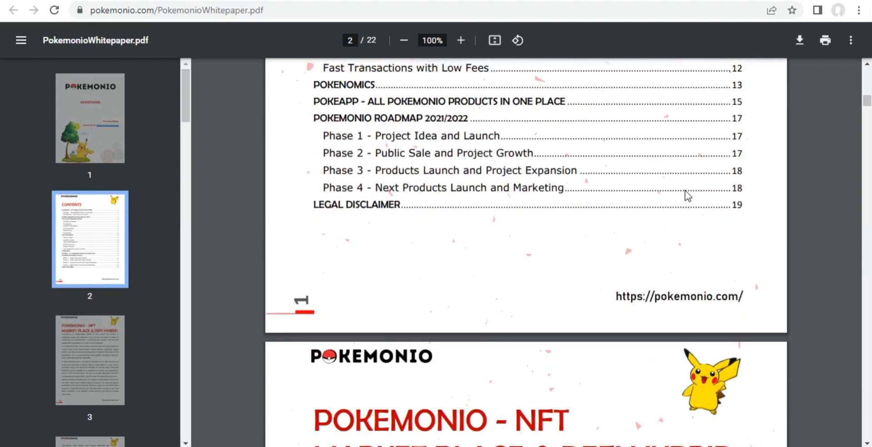
pyautogui.scroll(-3)
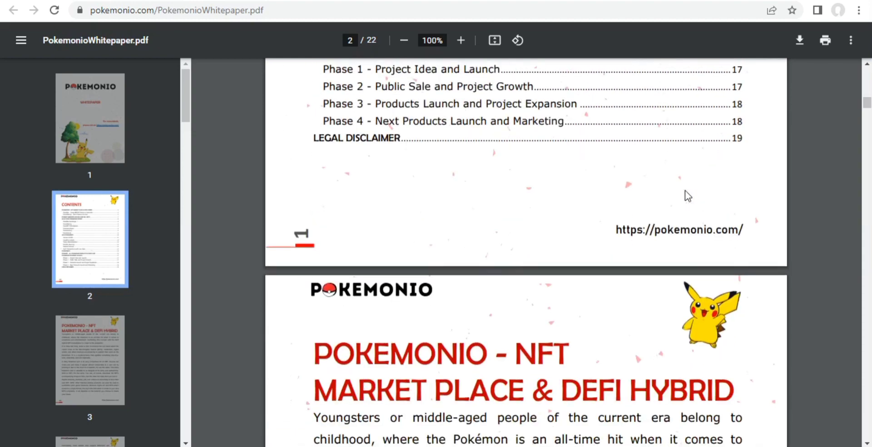
pyautogui.scroll(-3)
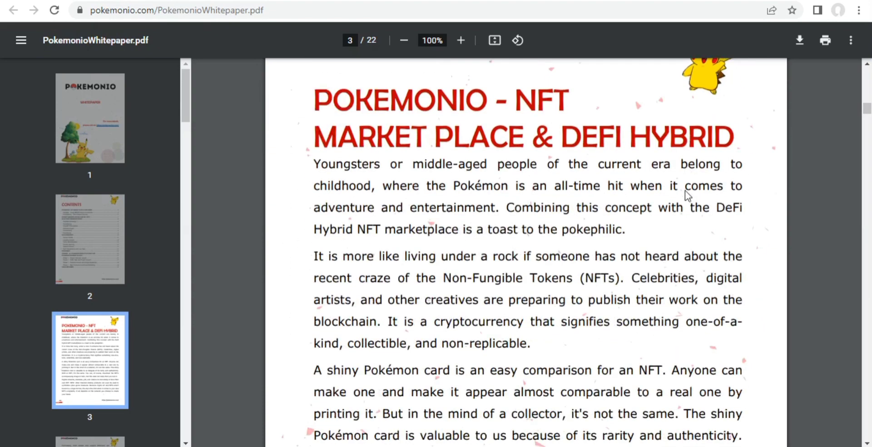
pyautogui.scroll(-3)
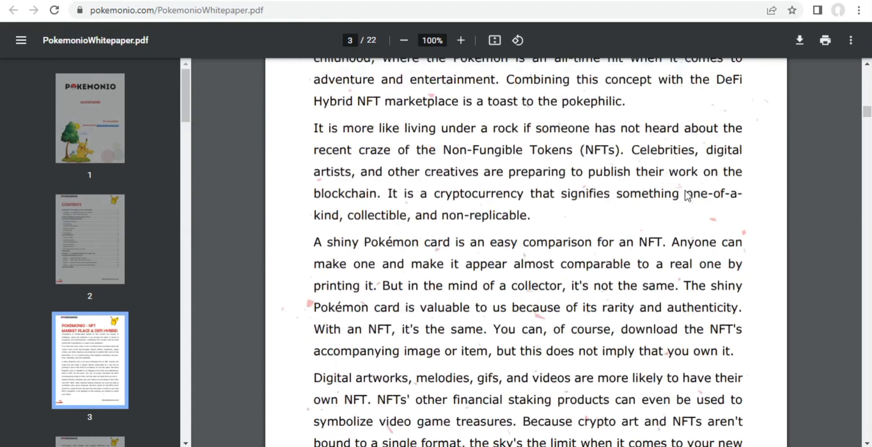
pyautogui.scroll(-3)
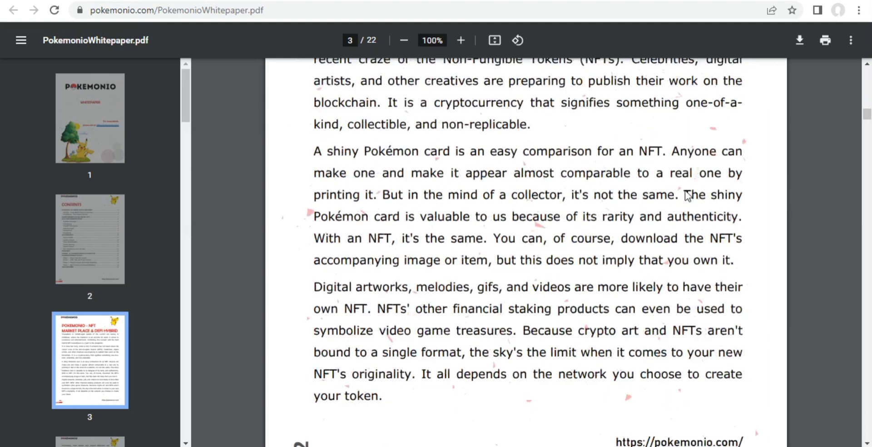
pyautogui.scroll(-3)
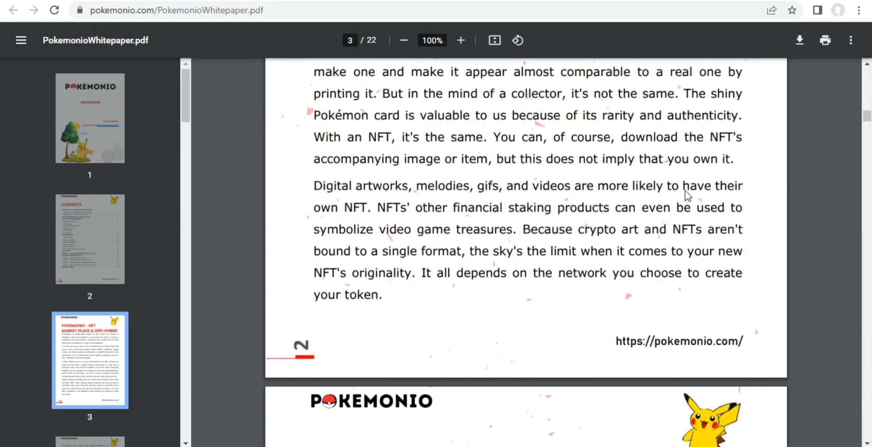
pyautogui.scroll(-3)
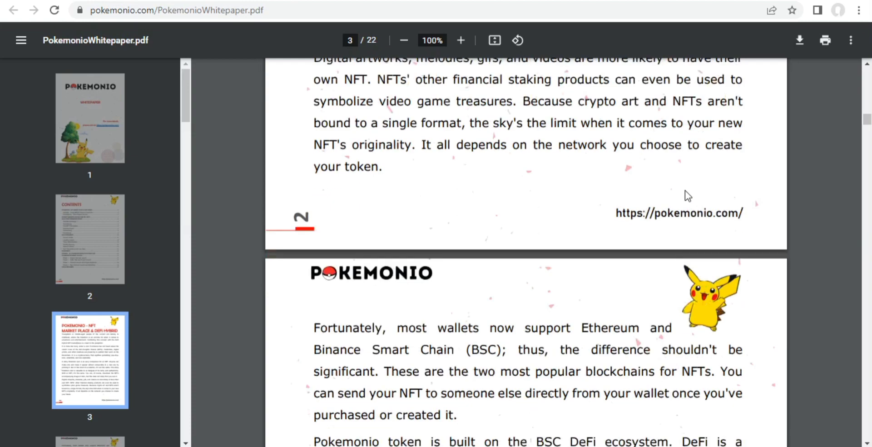
pyautogui.scroll(-3)
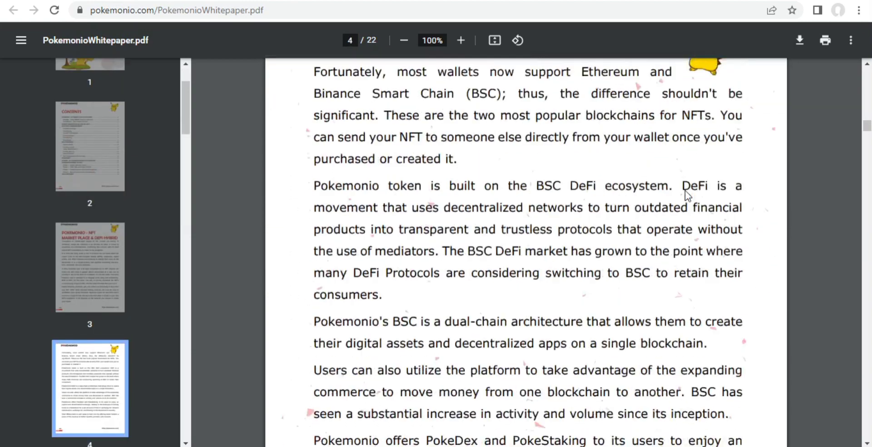
pyautogui.scroll(-3)
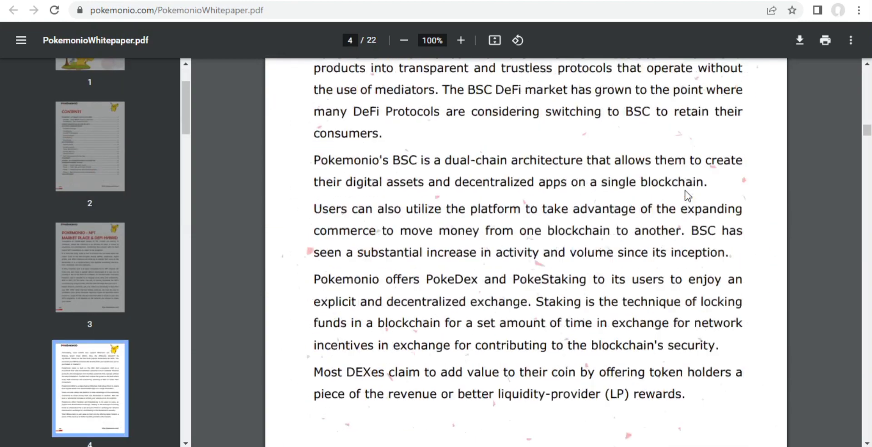
pyautogui.scroll(-3)
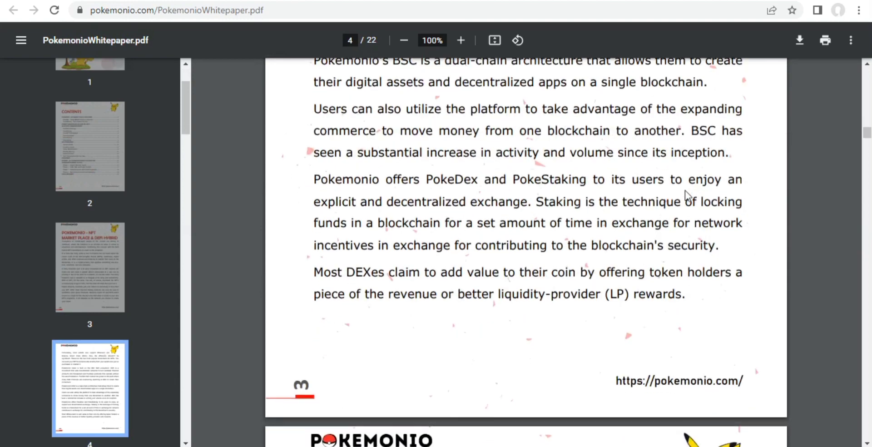
pyautogui.scroll(-3)
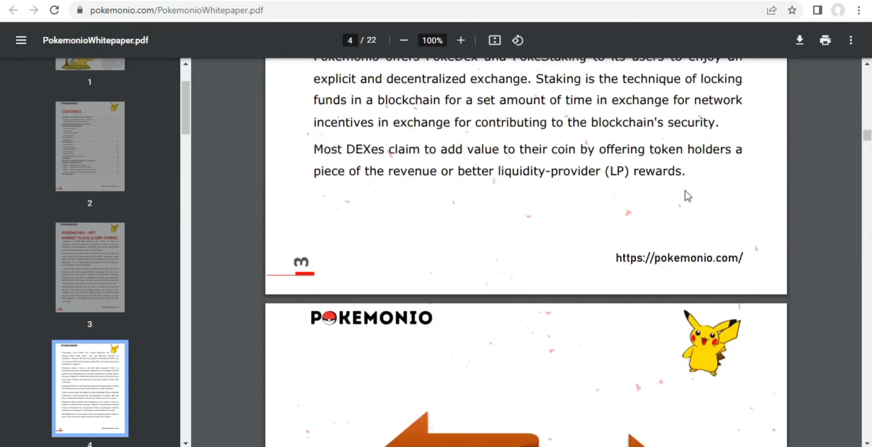
pyautogui.scroll(-3)
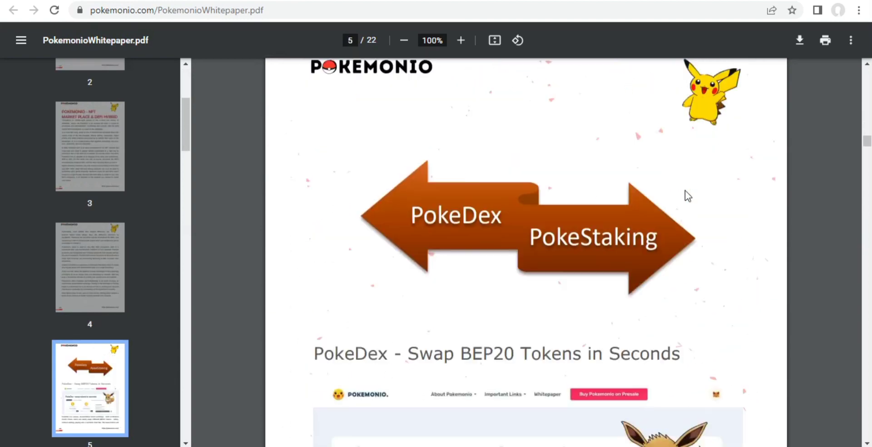
pyautogui.scroll(-3)
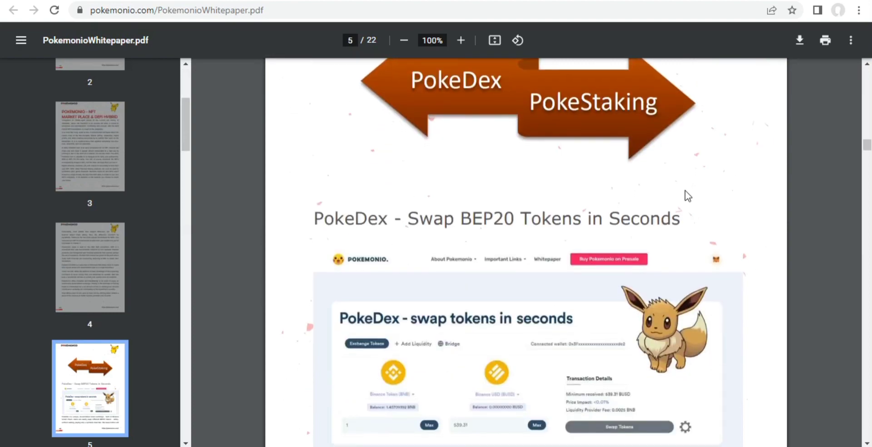
pyautogui.scroll(-3)
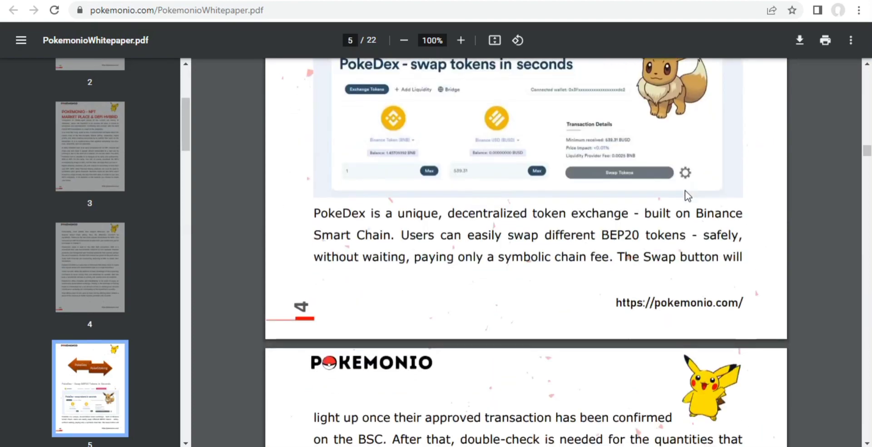
pyautogui.scroll(-3)
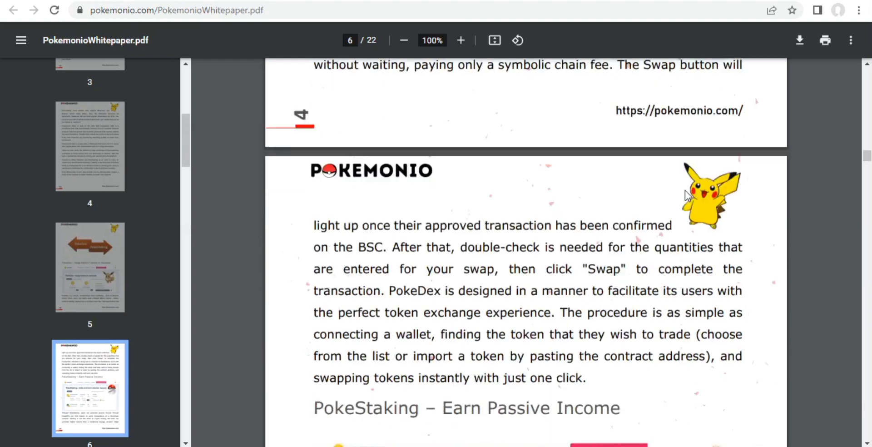
pyautogui.scroll(-3)
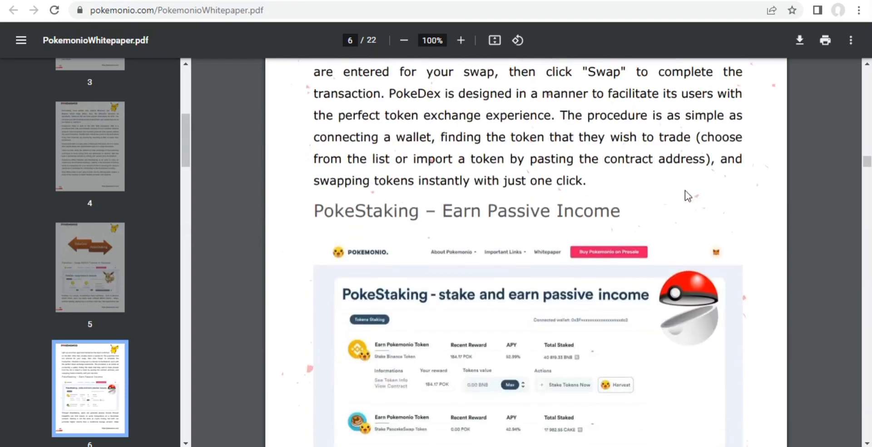
pyautogui.scroll(-3)
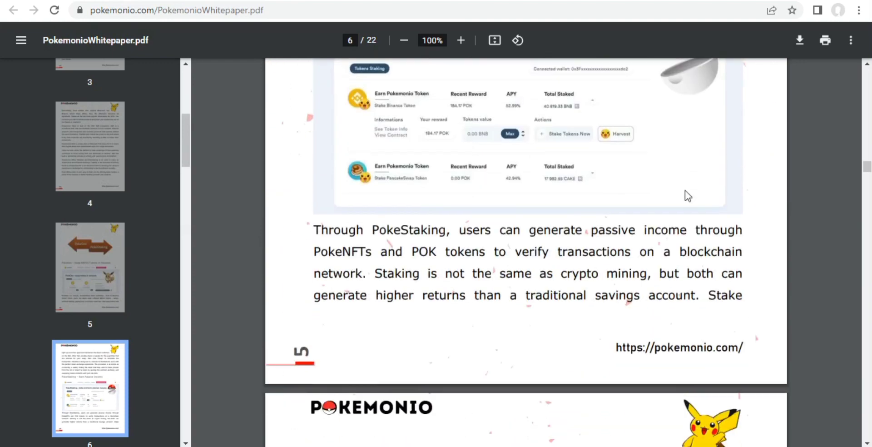
pyautogui.scroll(-3)
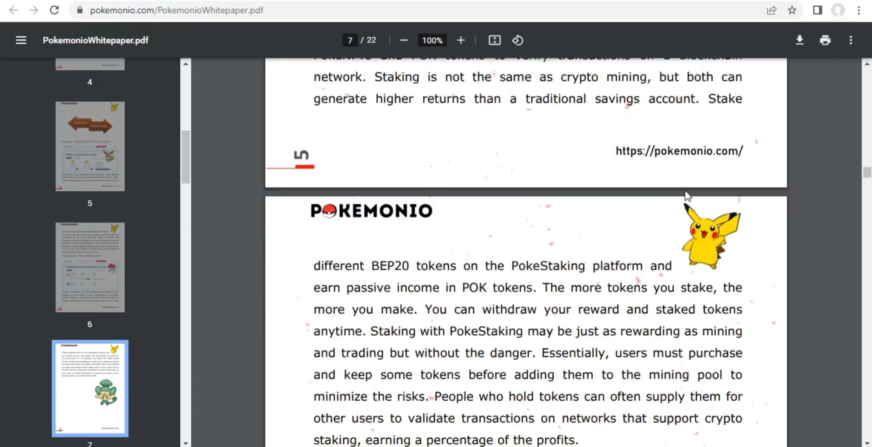
pyautogui.scroll(-3)
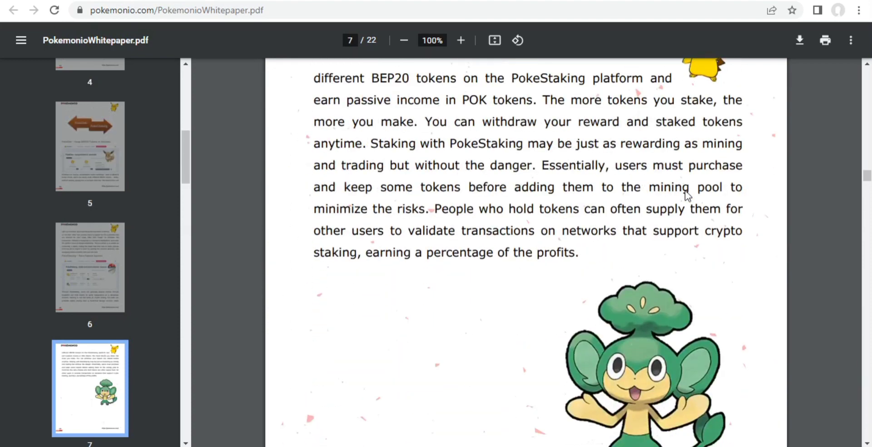
pyautogui.scroll(-3)
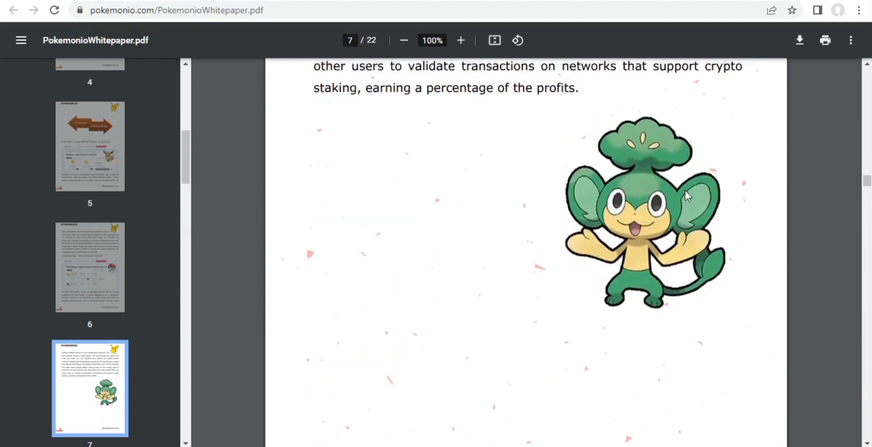
pyautogui.scroll(-3)
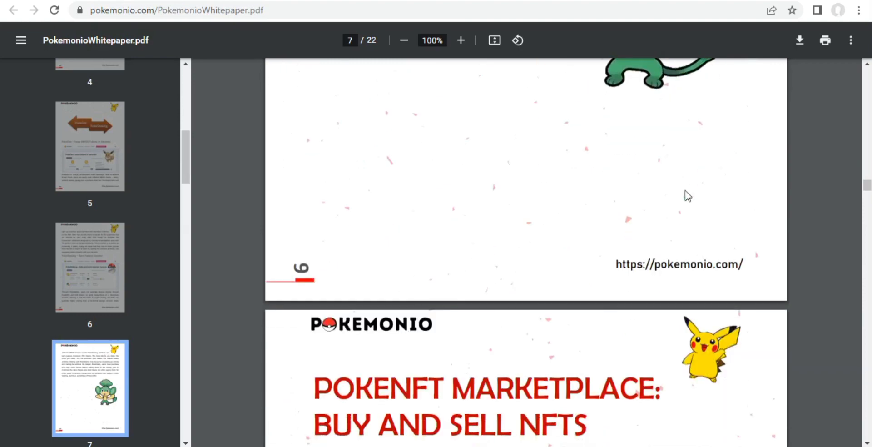
pyautogui.scroll(-3)
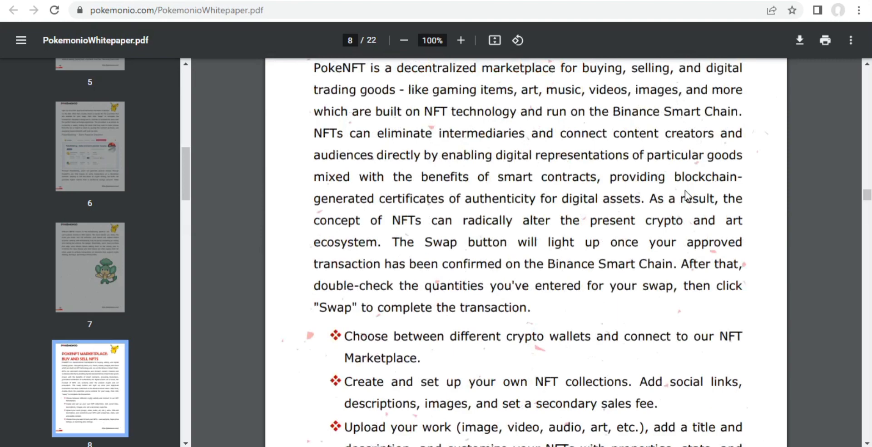
pyautogui.scroll(-3)
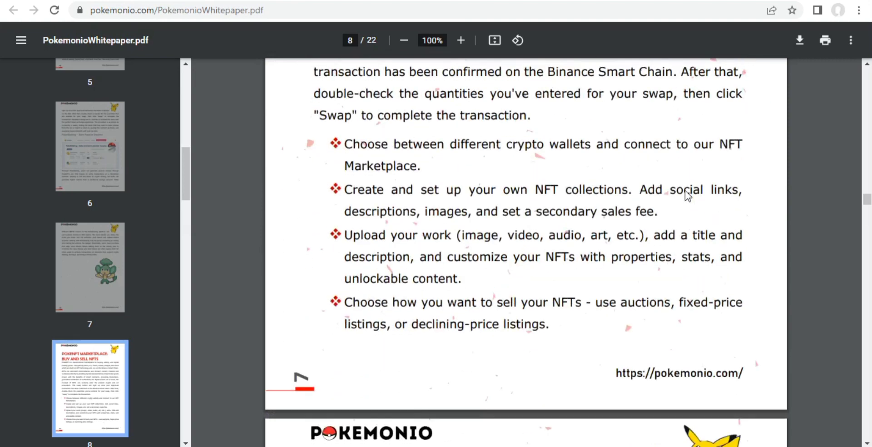
pyautogui.scroll(-3)
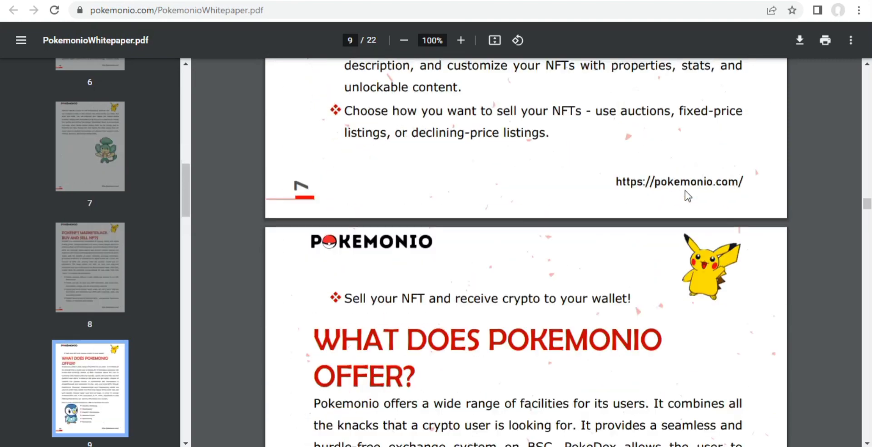
pyautogui.scroll(-3)
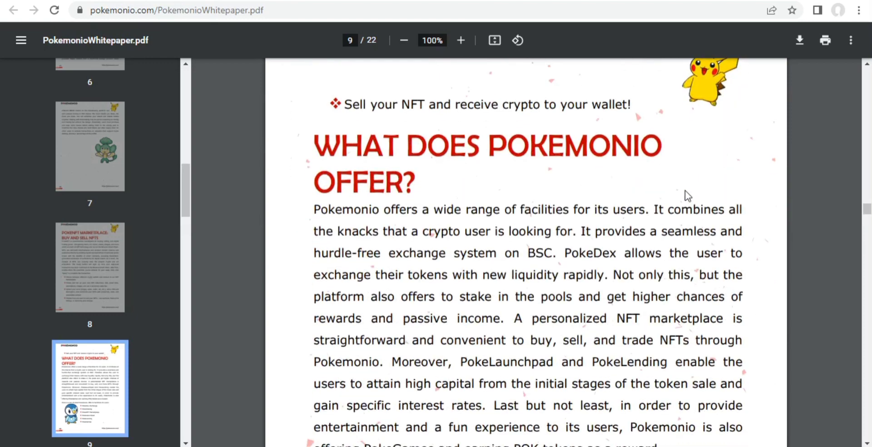
pyautogui.scroll(-3)
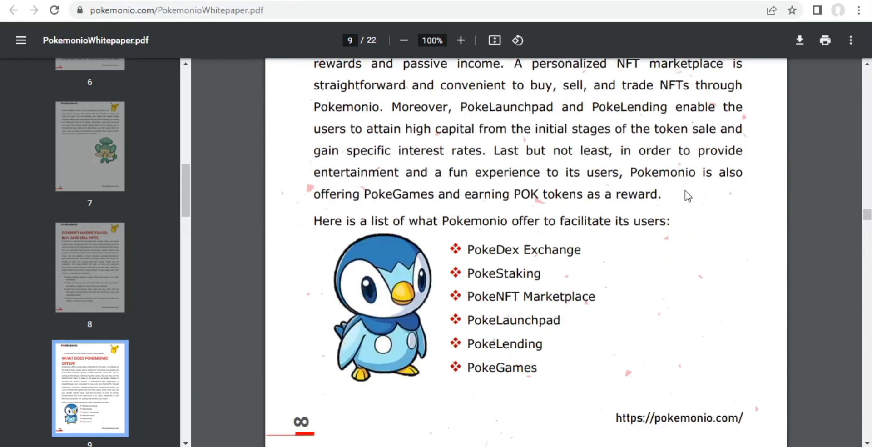
pyautogui.scroll(-3)
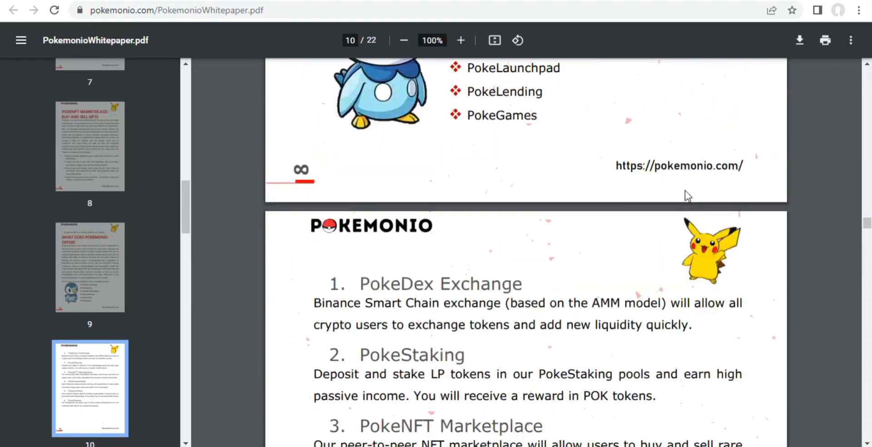
pyautogui.scroll(-3)
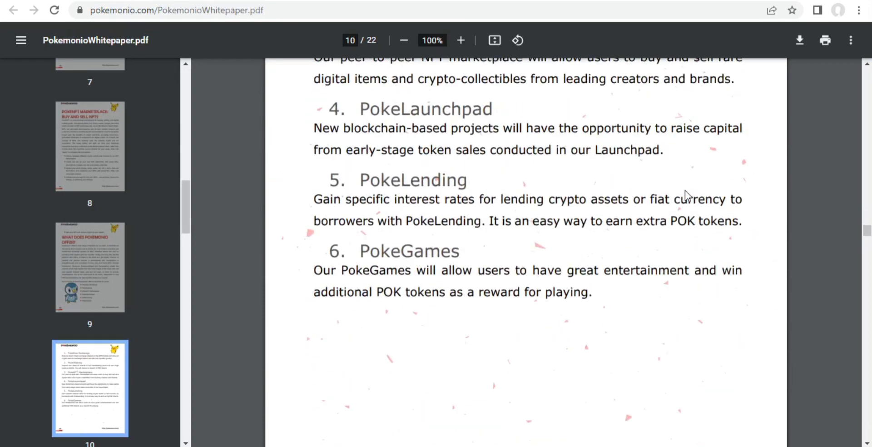
pyautogui.scroll(-3)
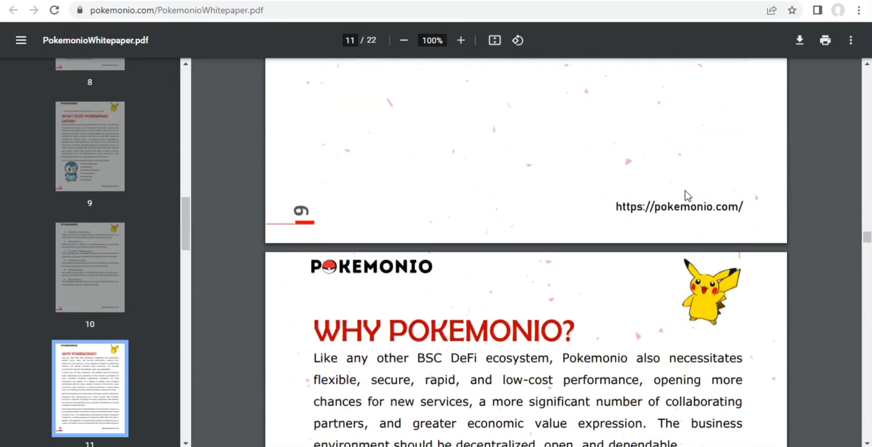
pyautogui.scroll(-3)
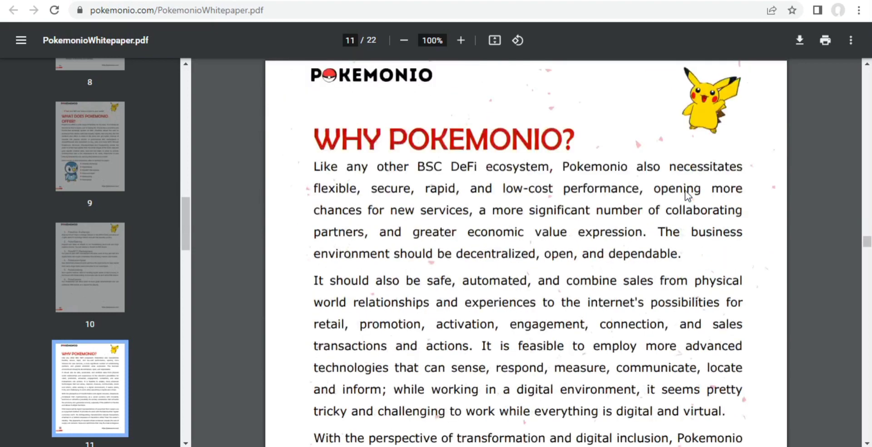
pyautogui.scroll(-3)
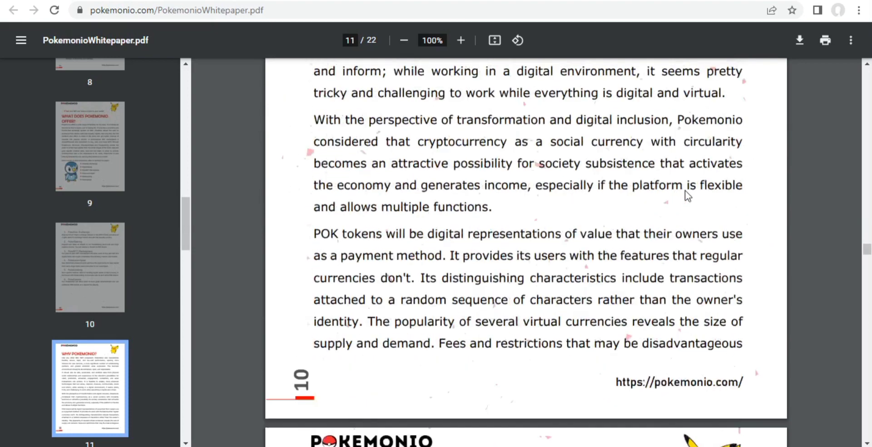
pyautogui.scroll(-3)
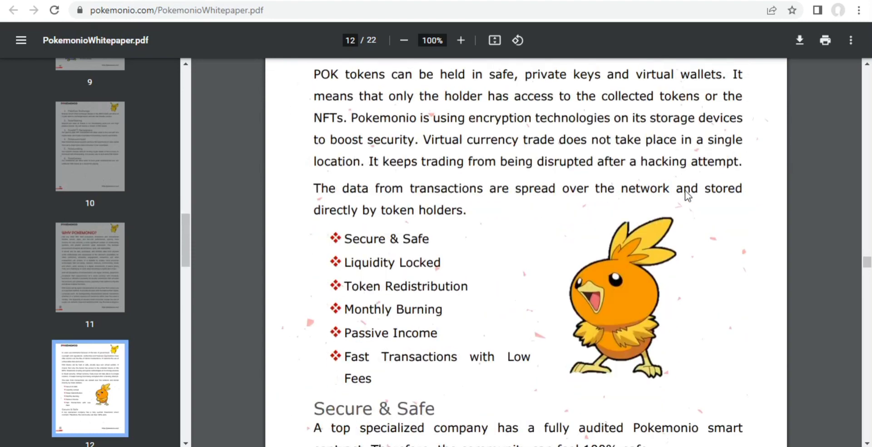
pyautogui.scroll(-3)
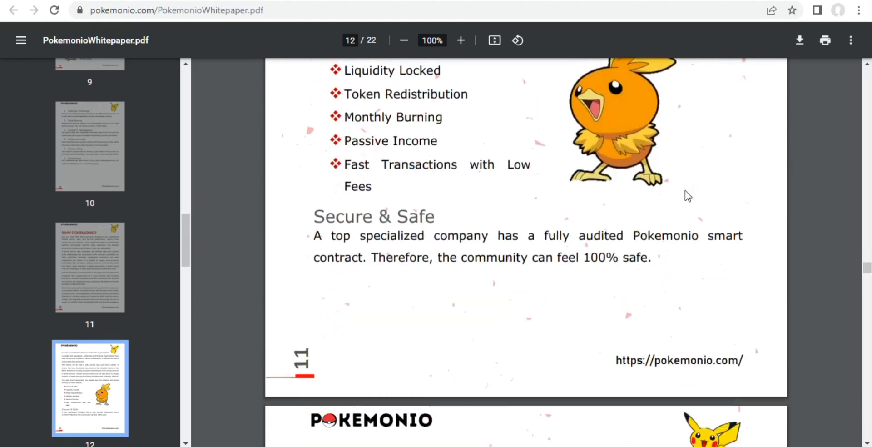
pyautogui.scroll(-3)
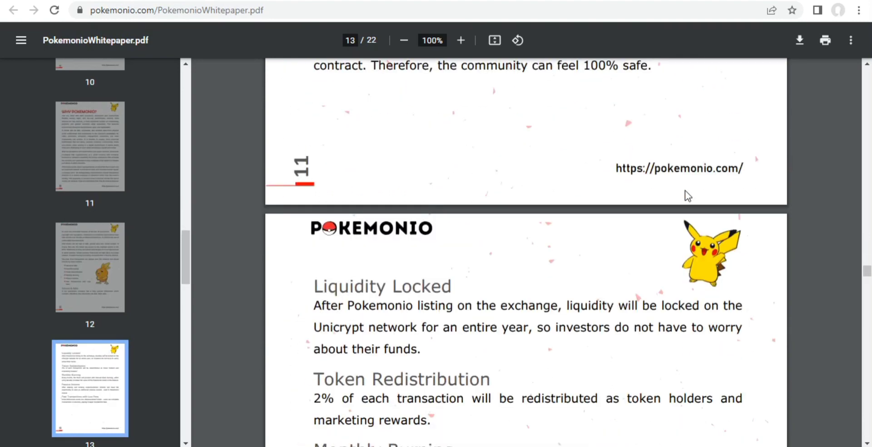
pyautogui.scroll(-3)
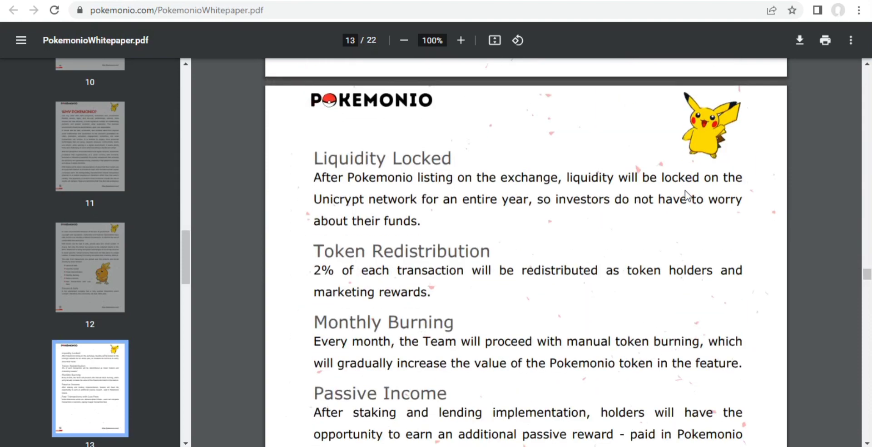
pyautogui.scroll(-3)
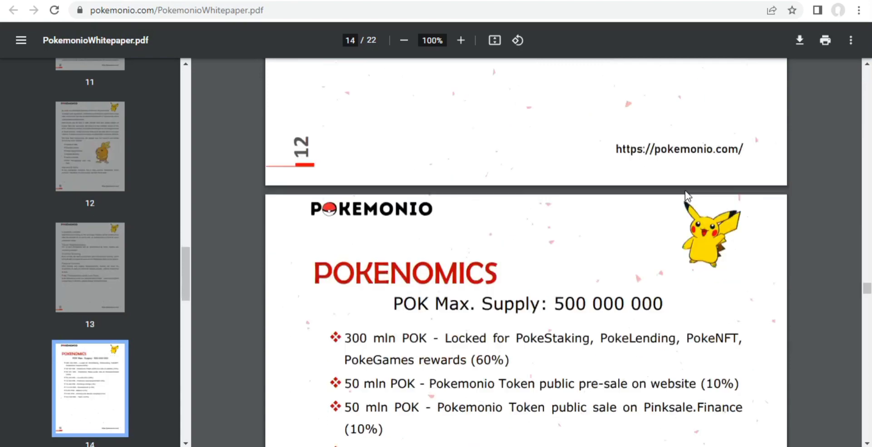
pyautogui.scroll(-3)
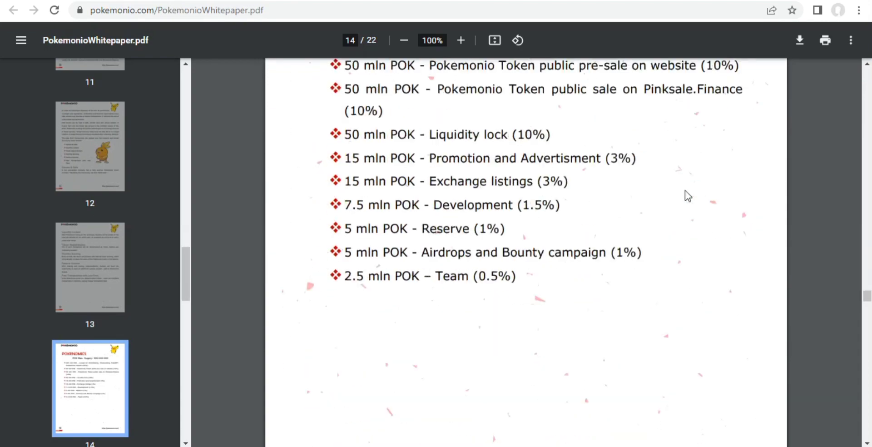
pyautogui.scroll(-3)
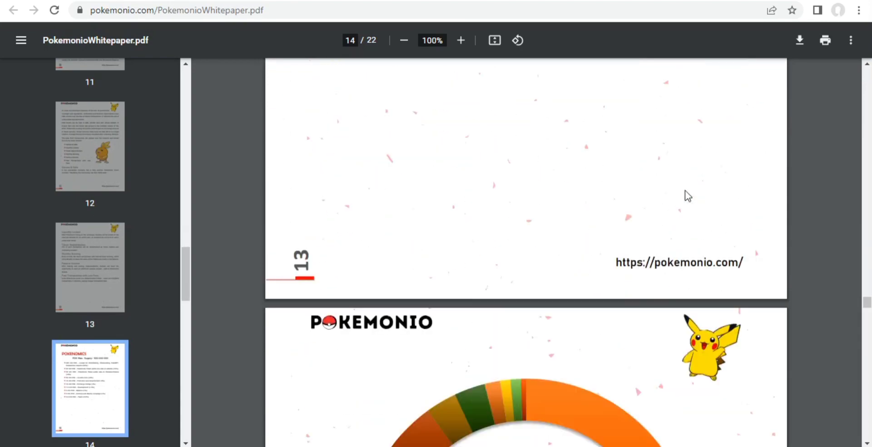
pyautogui.scroll(-3)
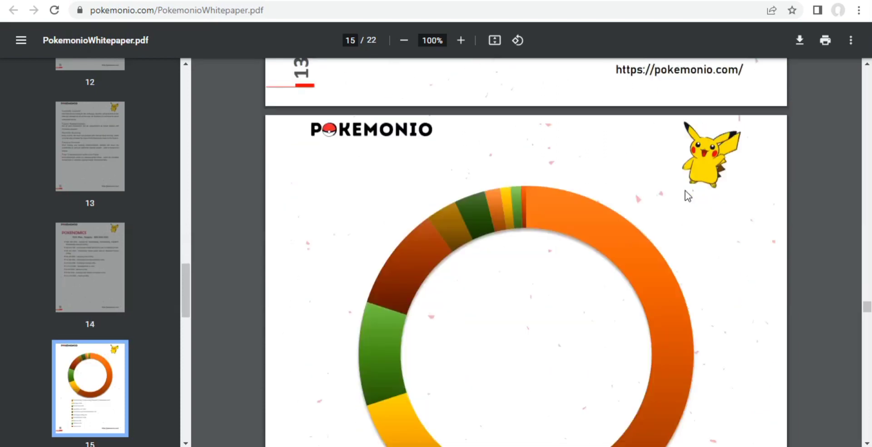
pyautogui.scroll(-3)
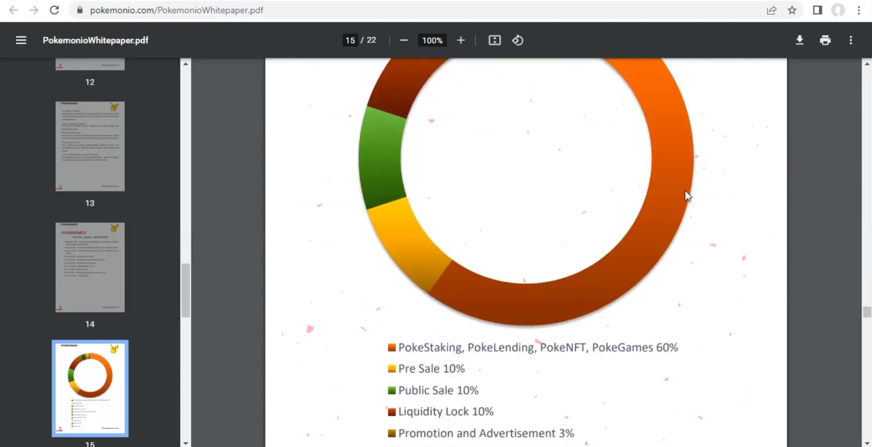